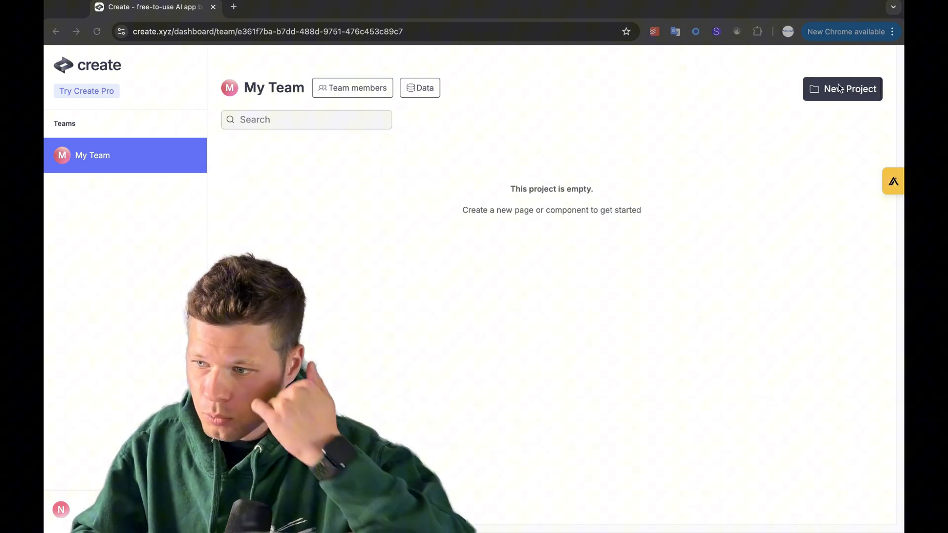
# - Start a new project from the dashboard, opening a blank page in the app builder
pyautogui.click(842, 89)
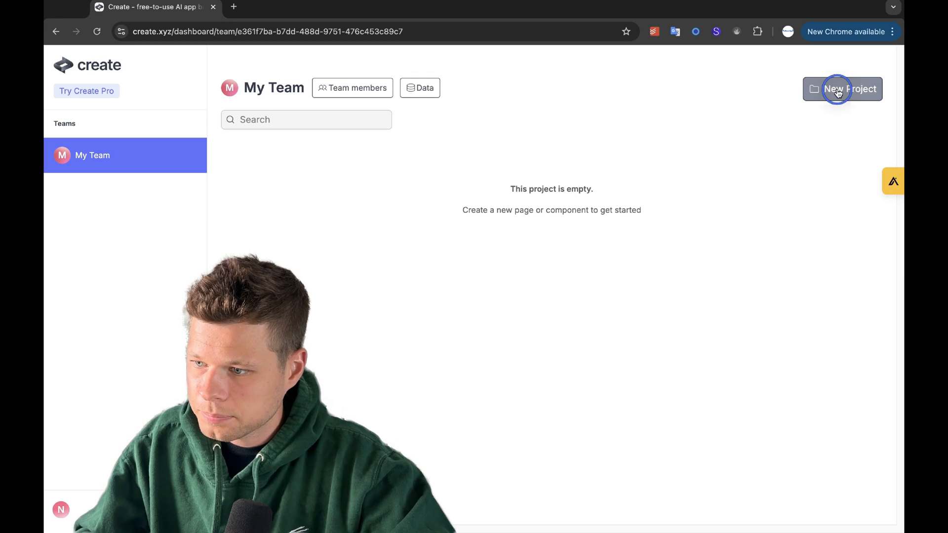
pyautogui.click(849, 89)
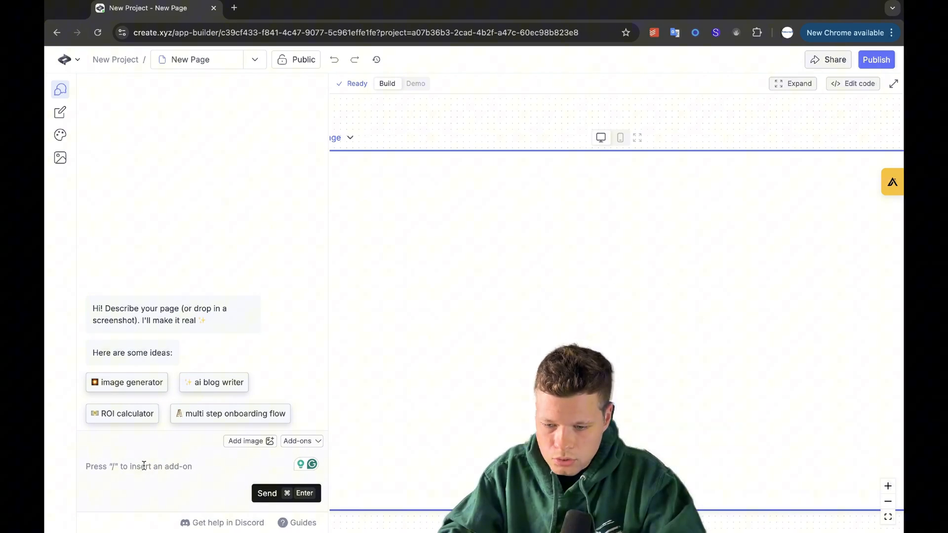
pyautogui.moveTo(857, 453)
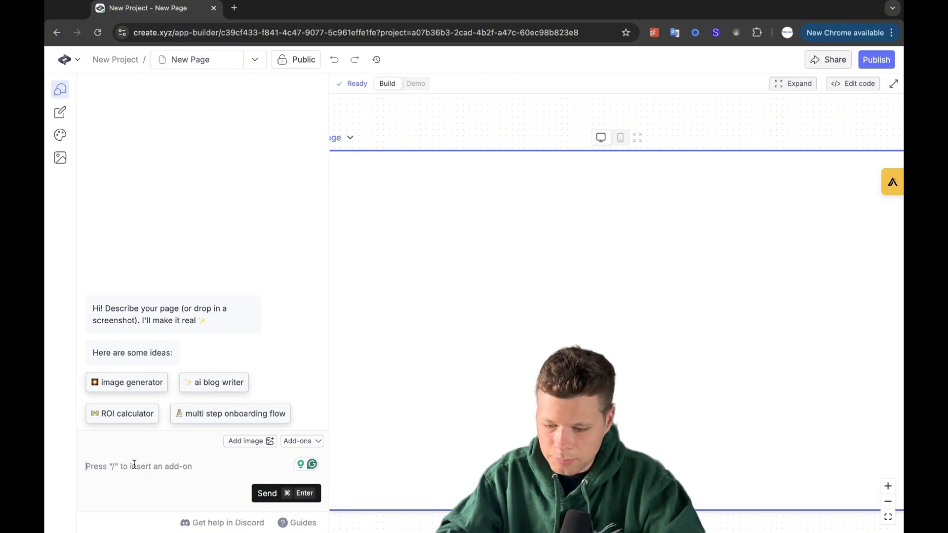
# - Describe an 'On Target Earnings Calculator' for salespeople with black background, neon-green buttons and a large title
pyautogui.write('Please create me a')
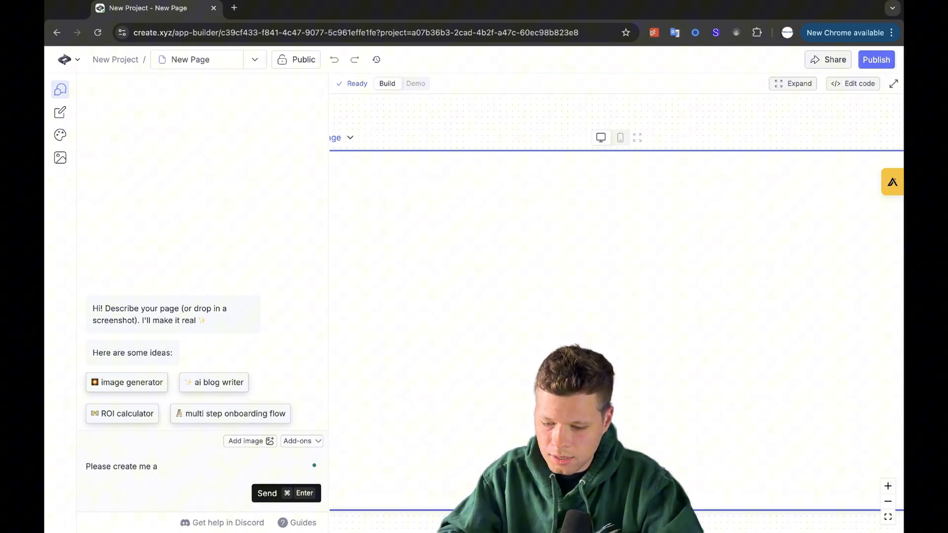
pyautogui.write("webpage that is an 'On Target")
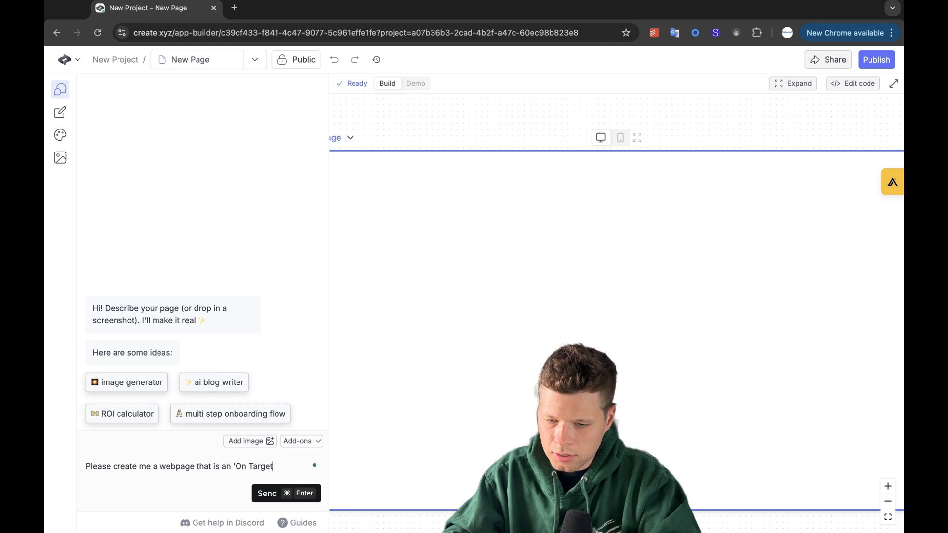
pyautogui.write("Earnings Calcluator' for salespeople.")
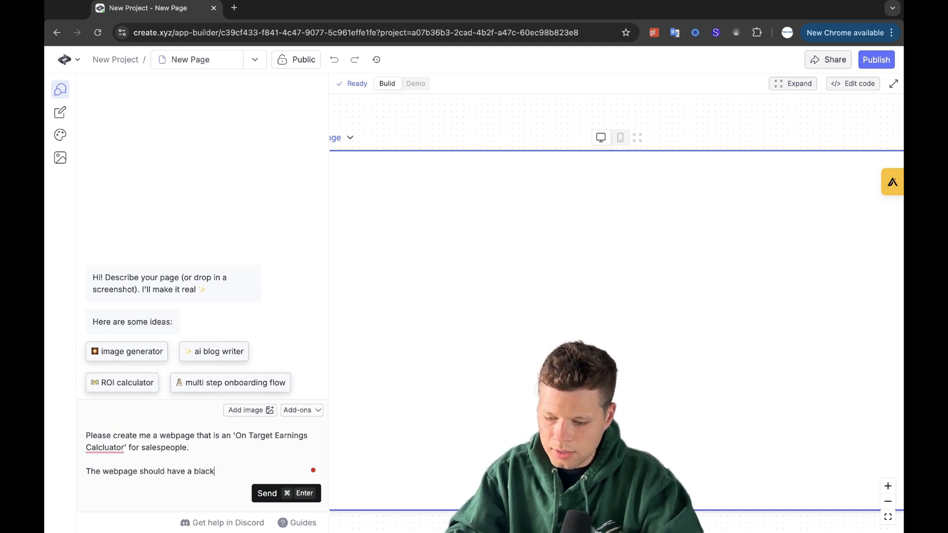
pyautogui.write('background with neon green')
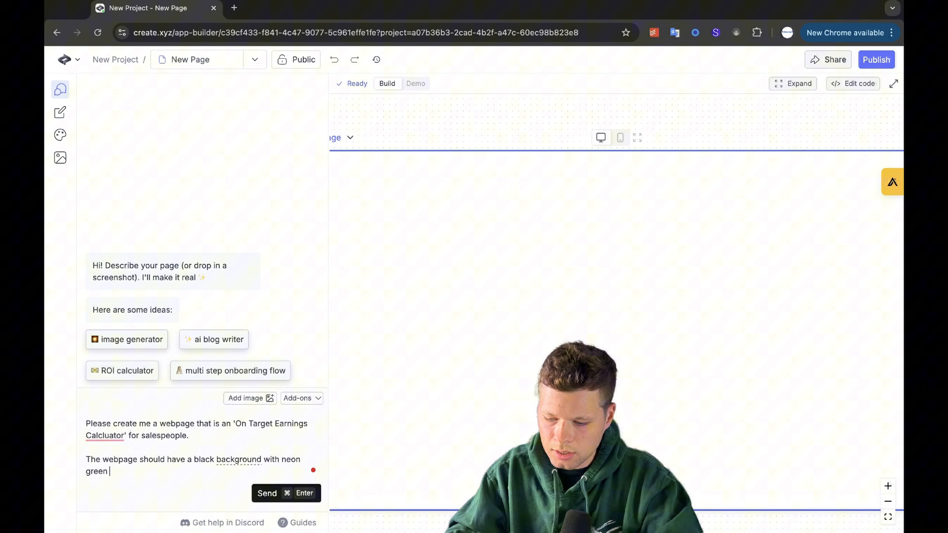
pyautogui.write("button's and text. On the top of the webpage, please put")
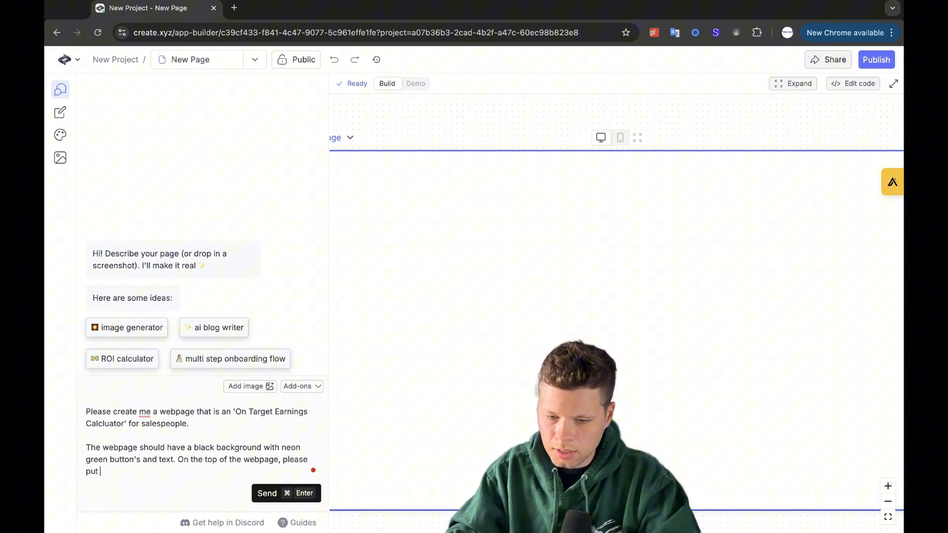
pyautogui.write('a large text title that says \'On Target Earnings Calcluator For Salespeople".')
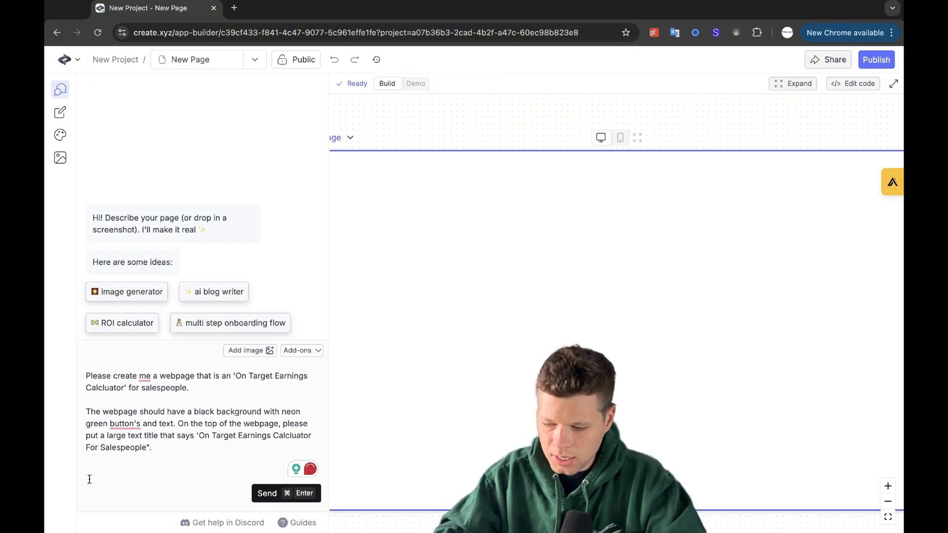
# - Add the left card with base salary, total quota, commission percentage and bonus inputs and the earnings formula
pyautogui.write("On the left card of the page please but input fields for 'base salary' and 'total quota' and")
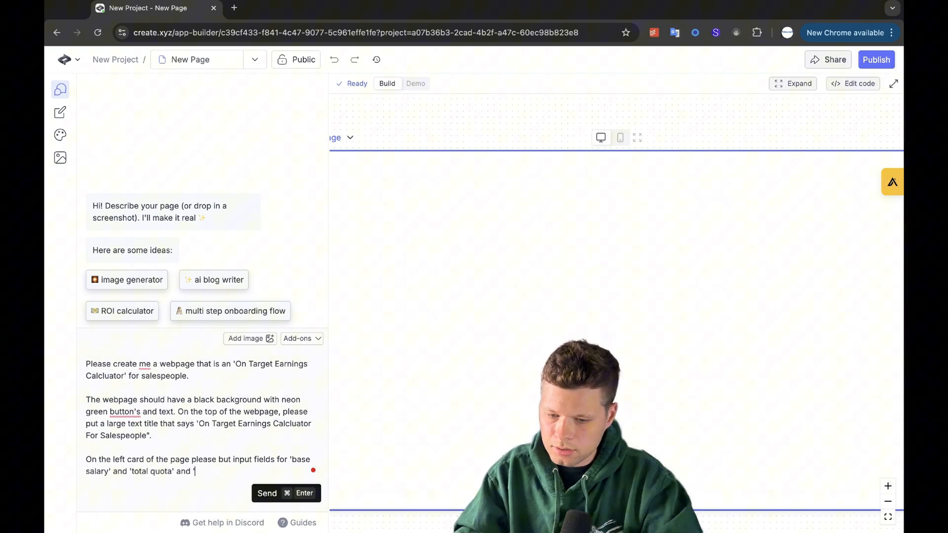
pyautogui.write("'commision percentage' and 'bonus'. Und")
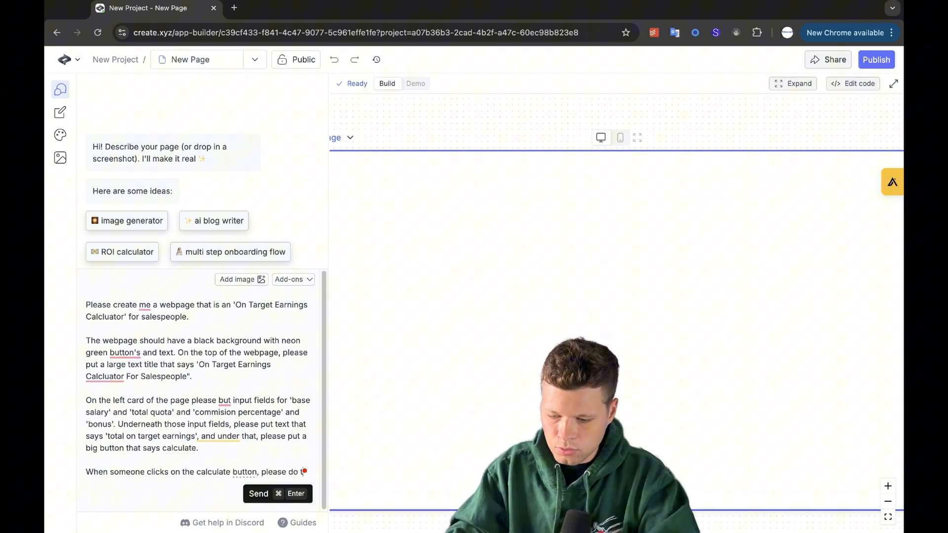
pyautogui.write('the following calculation, and put the answer next to the text that says "total')
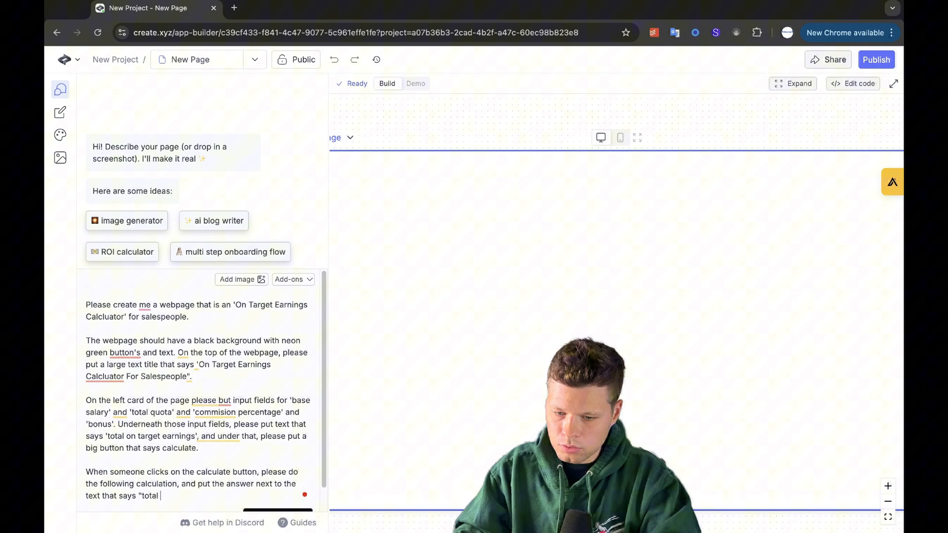
pyautogui.write("on target earnings'. Calcualtion should be 'base salary' + 'bonus' +")
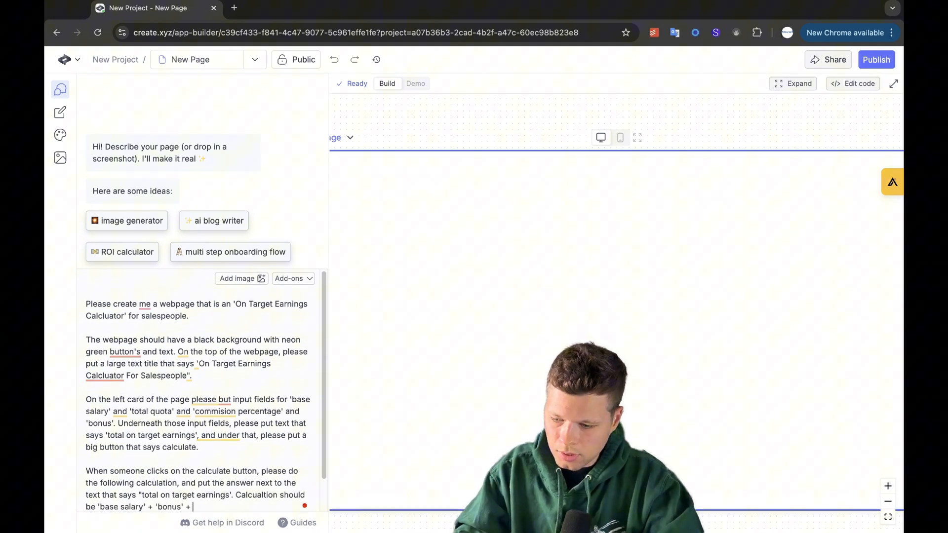
pyautogui.write("('total quota'*")
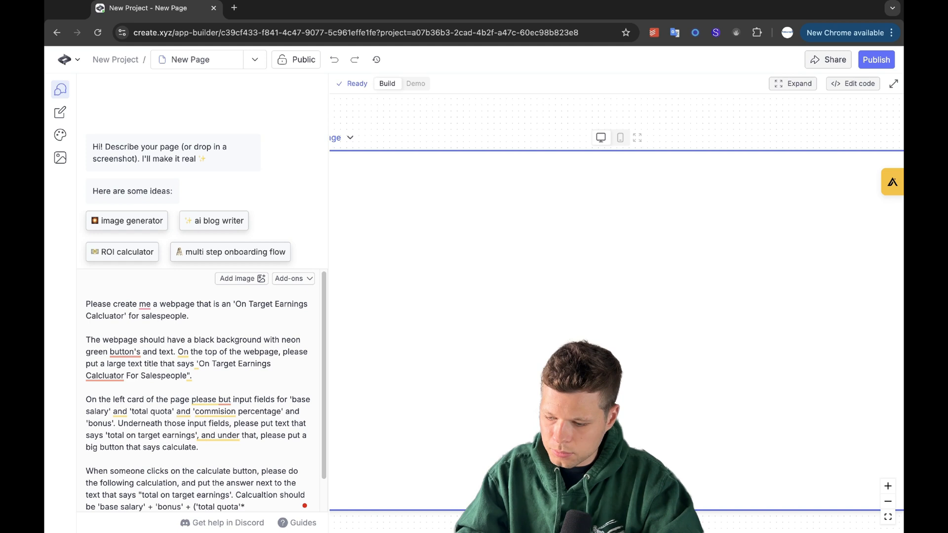
pyautogui.scroll(-3)
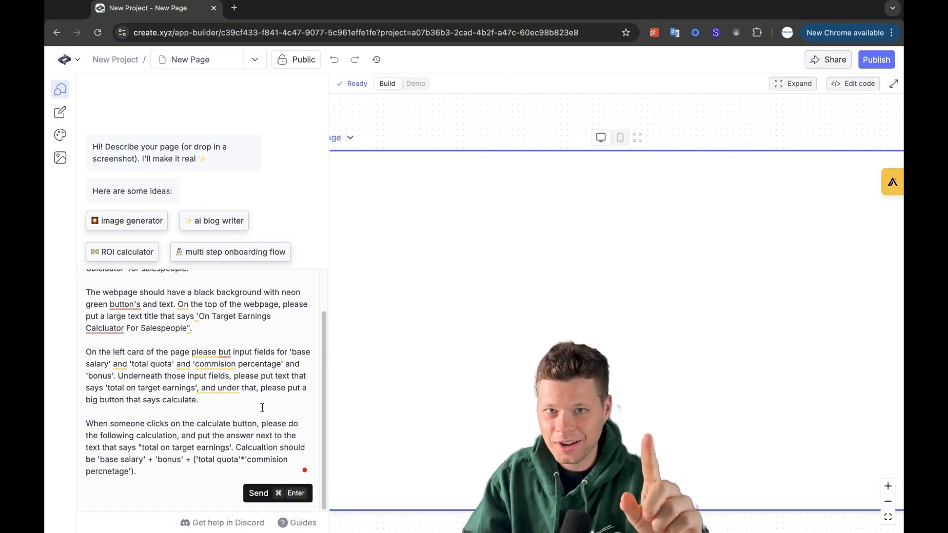
# - Have the calculator page built and switch the preview to interactive Demo mode
pyautogui.click(258, 493)
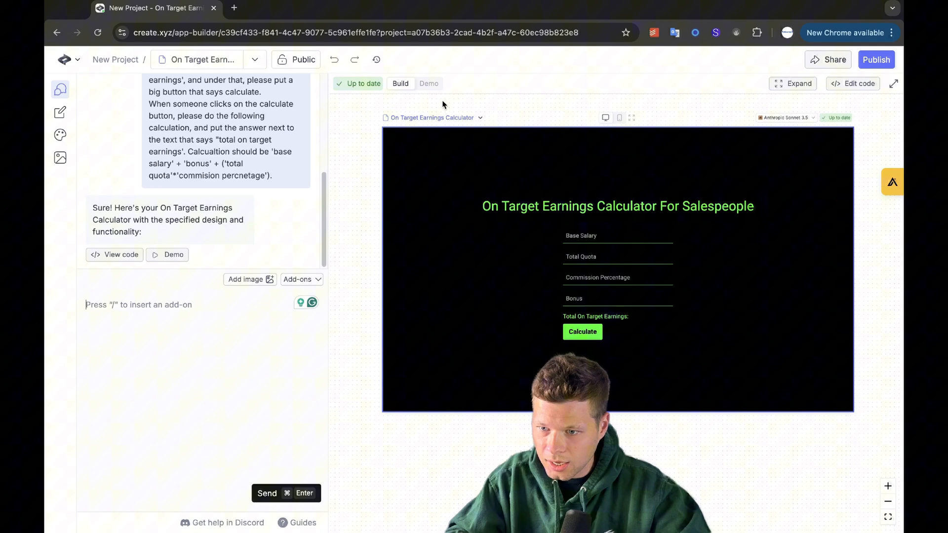
pyautogui.click(428, 83)
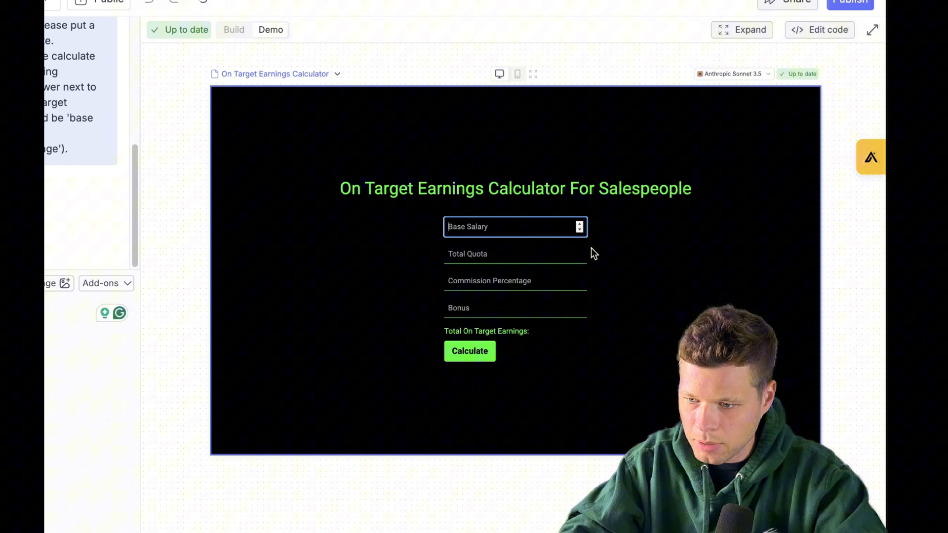
# - Test the calculator with sample salary, quota, commission and bonus figures, giving $210000.00 total
pyautogui.write('500000')
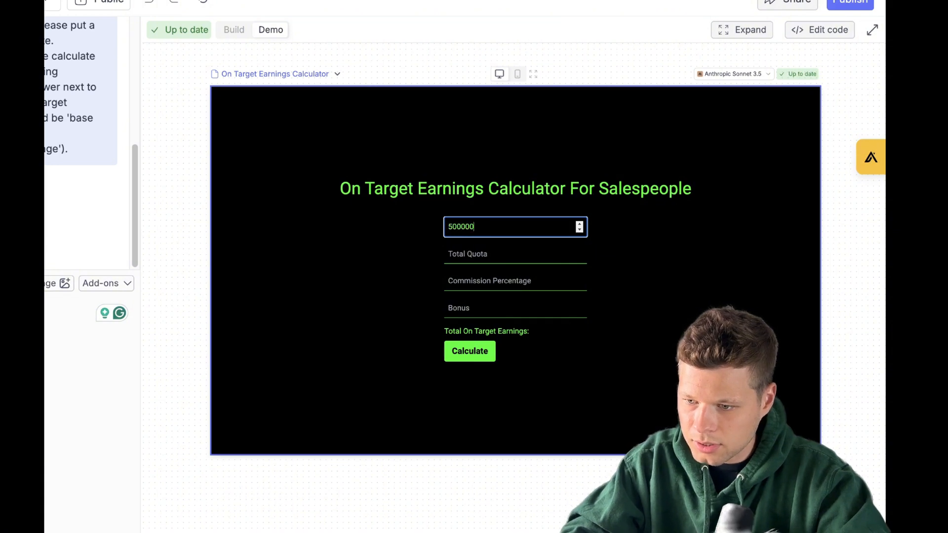
pyautogui.write('100')
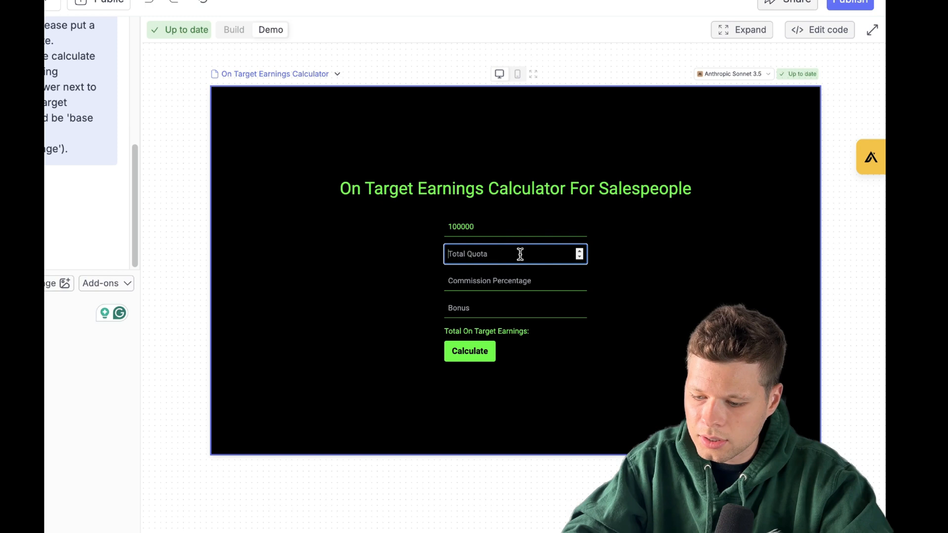
pyautogui.write('1')
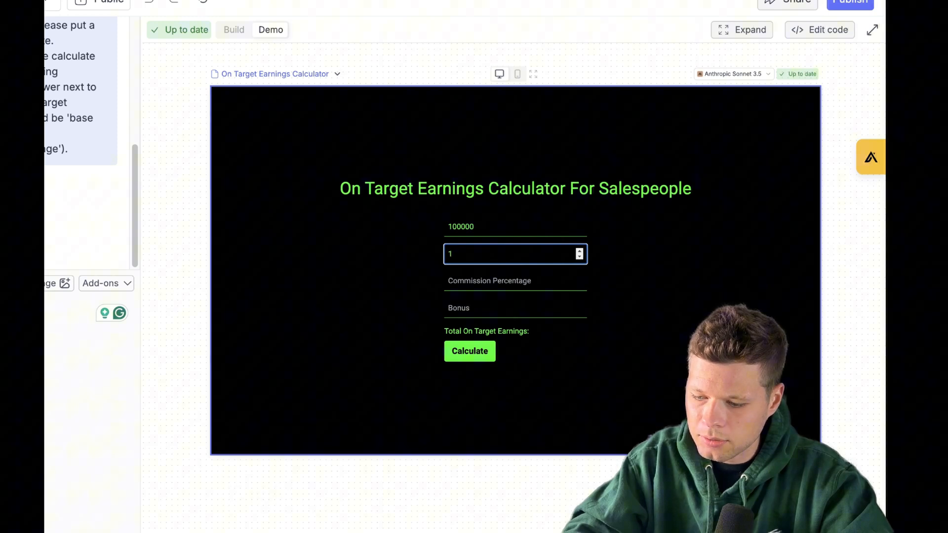
pyautogui.write('000000')
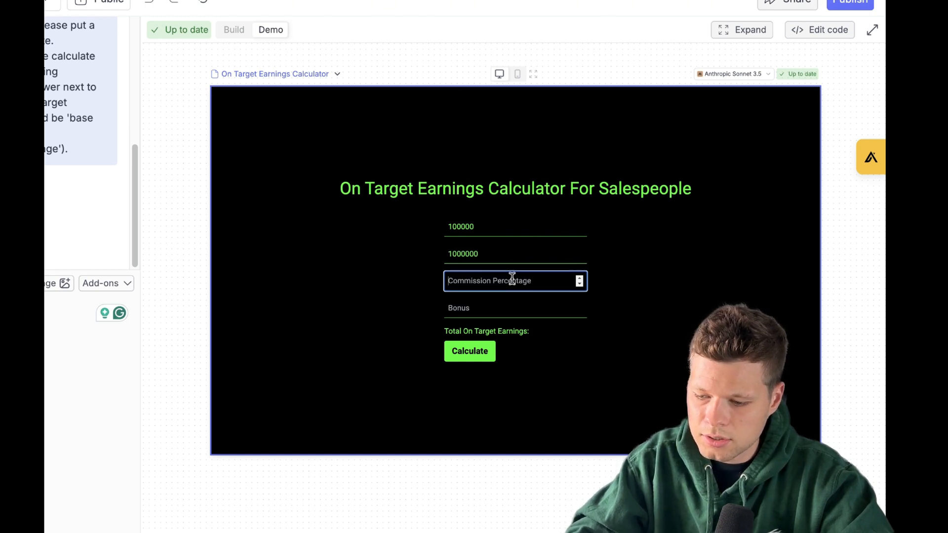
pyautogui.write('10')
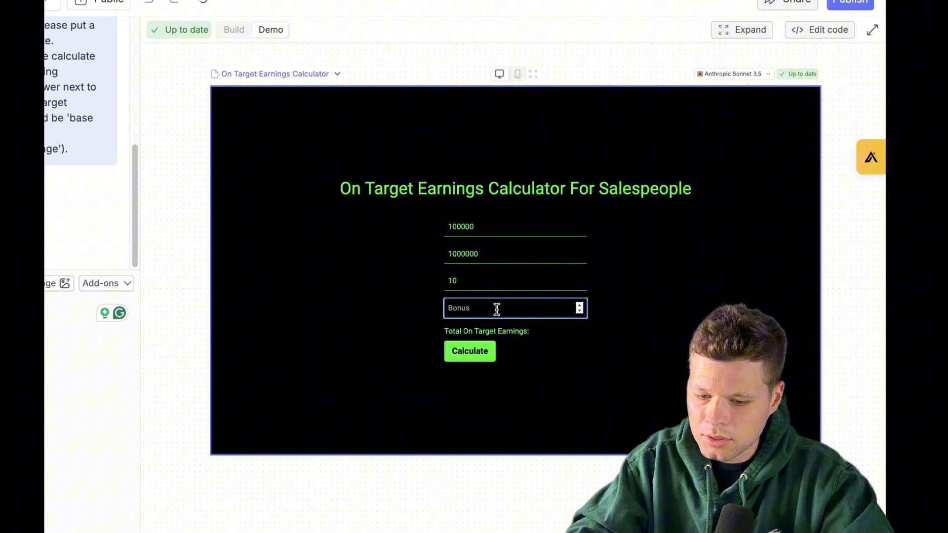
pyautogui.write('10000')
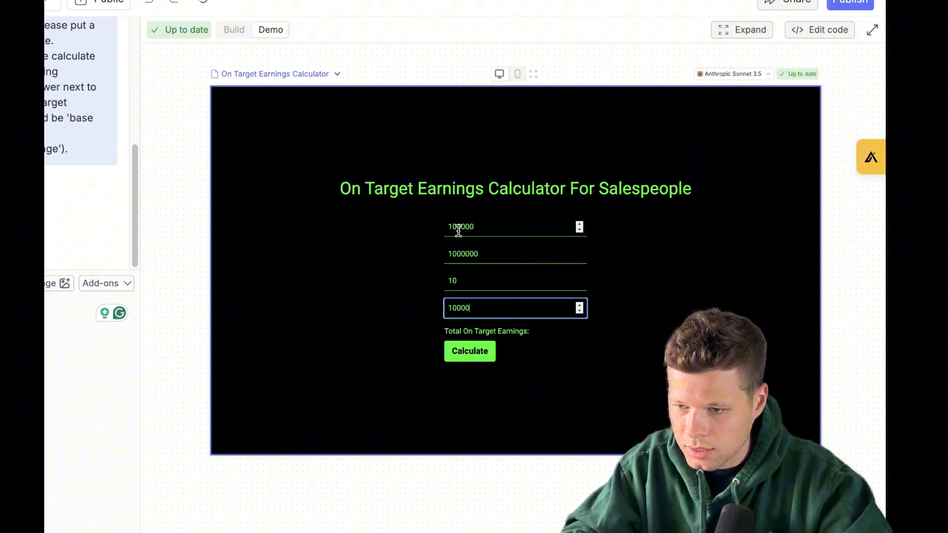
pyautogui.moveTo(462, 280)
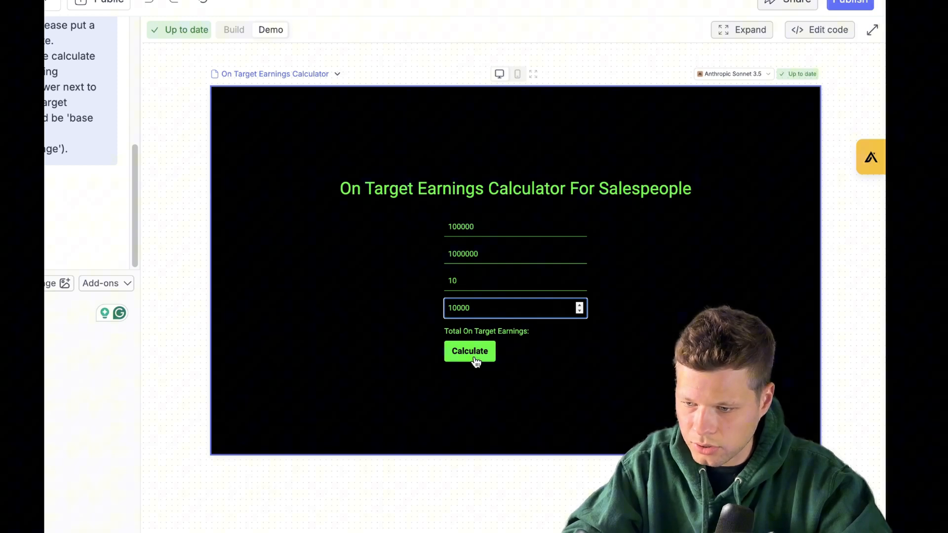
pyautogui.click(469, 351)
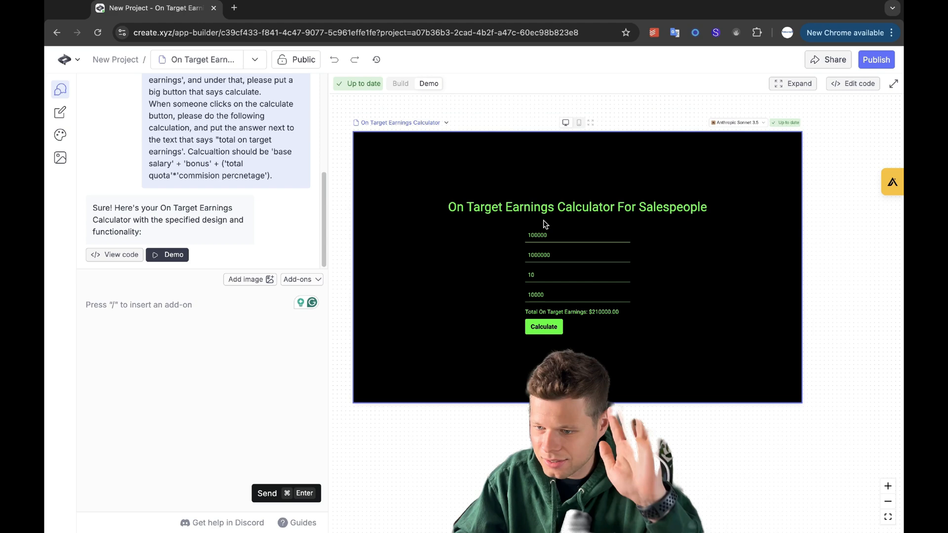
# - Request white input fields via chat and confirm the preview now shows white inputs
pyautogui.click(549, 294)
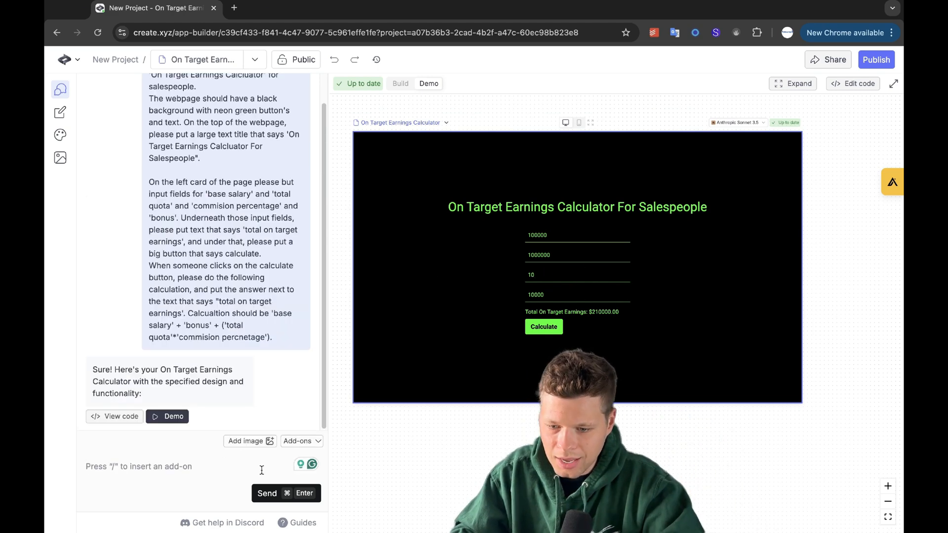
pyautogui.write('Please make the background of')
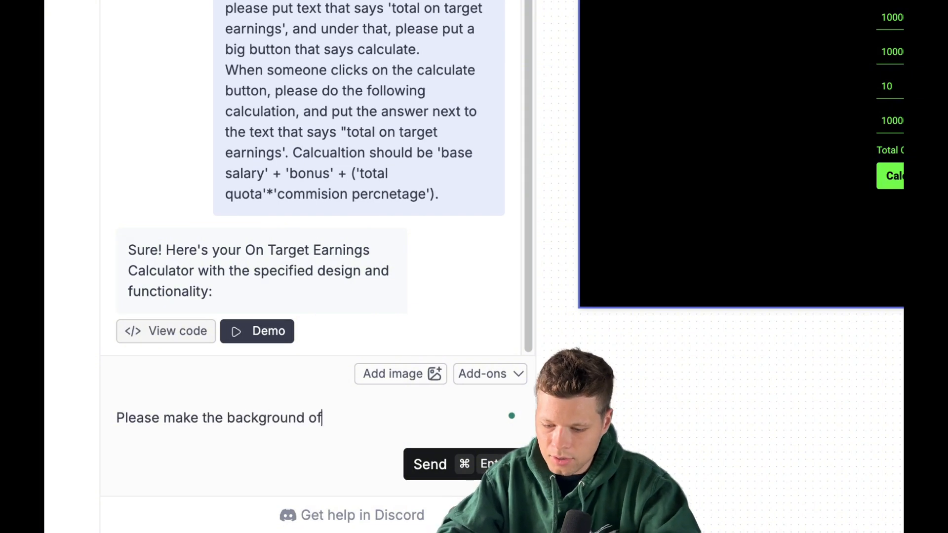
pyautogui.write('the input fields')
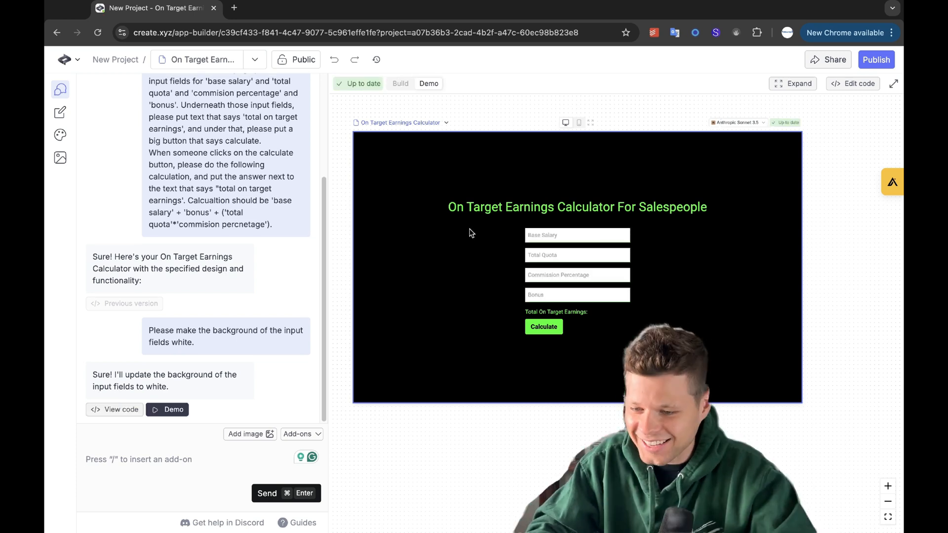
pyautogui.click(575, 276)
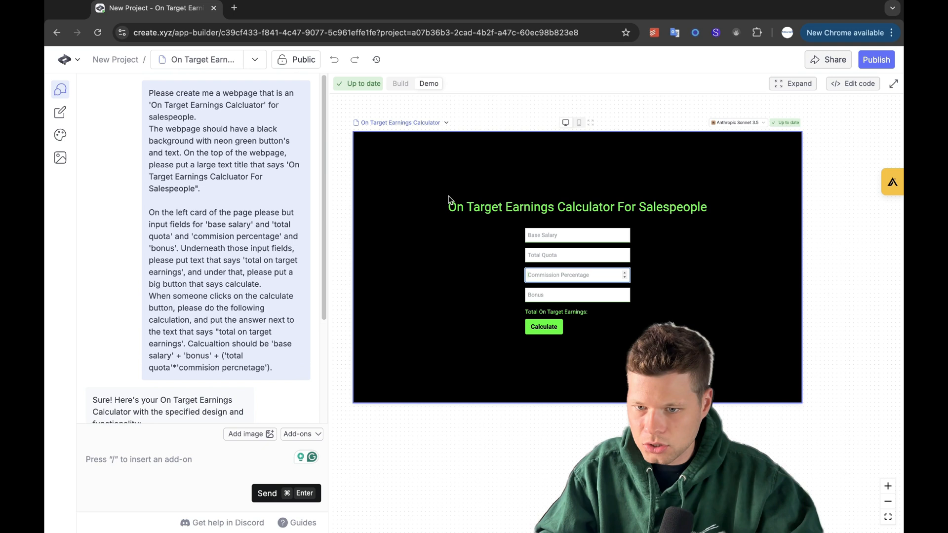
pyautogui.click(61, 135)
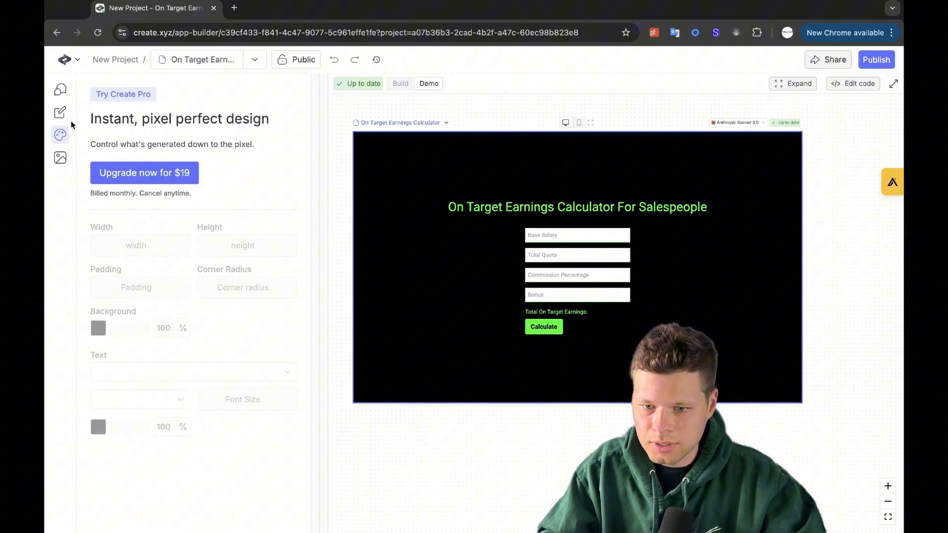
pyautogui.moveTo(144, 172)
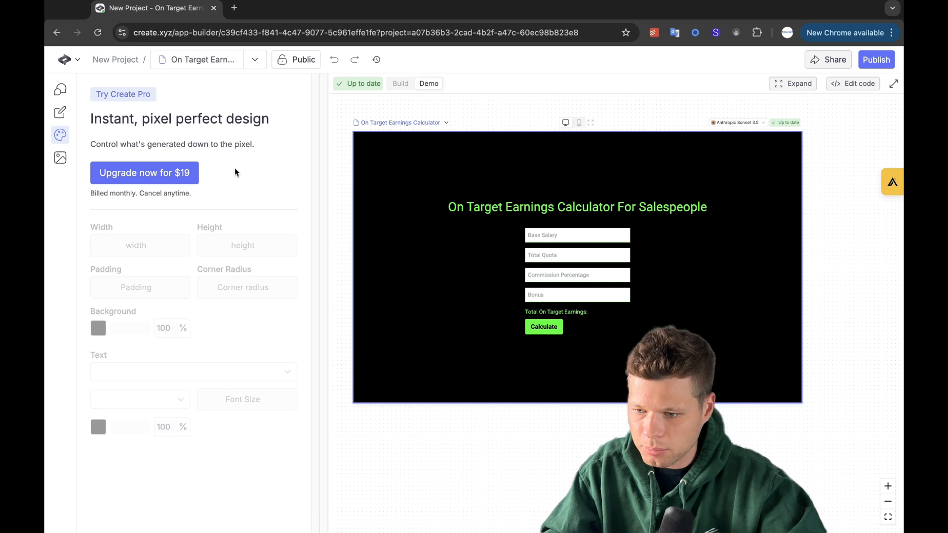
# - Return from the locked design settings to the chat conversation with the calculator prompt
pyautogui.click(60, 89)
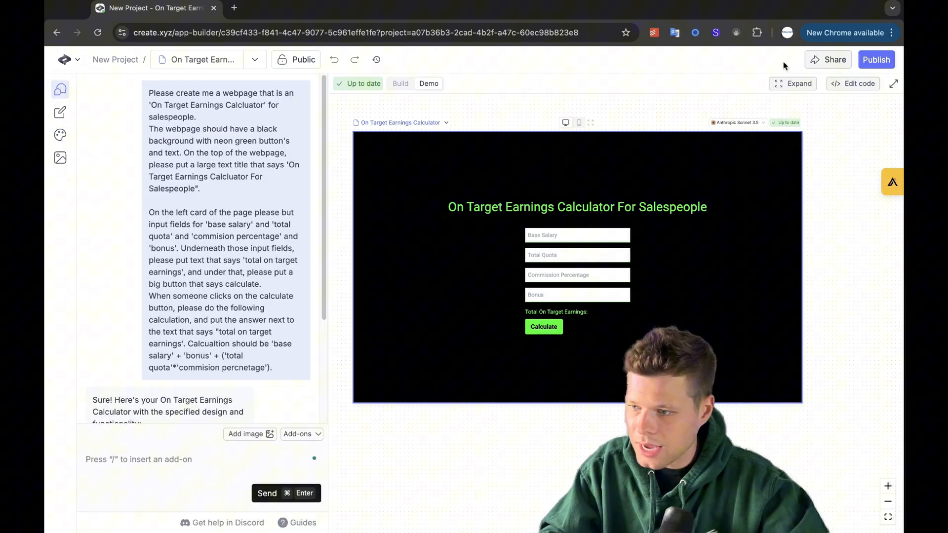
# - Publish the calculator at otecalc.created.app and view the live site in a new tab
pyautogui.click(874, 59)
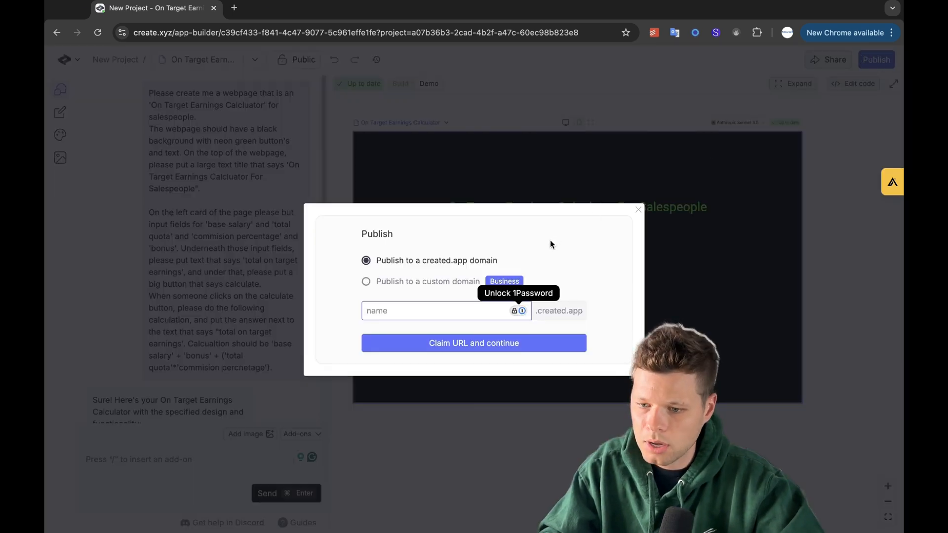
pyautogui.moveTo(365, 296)
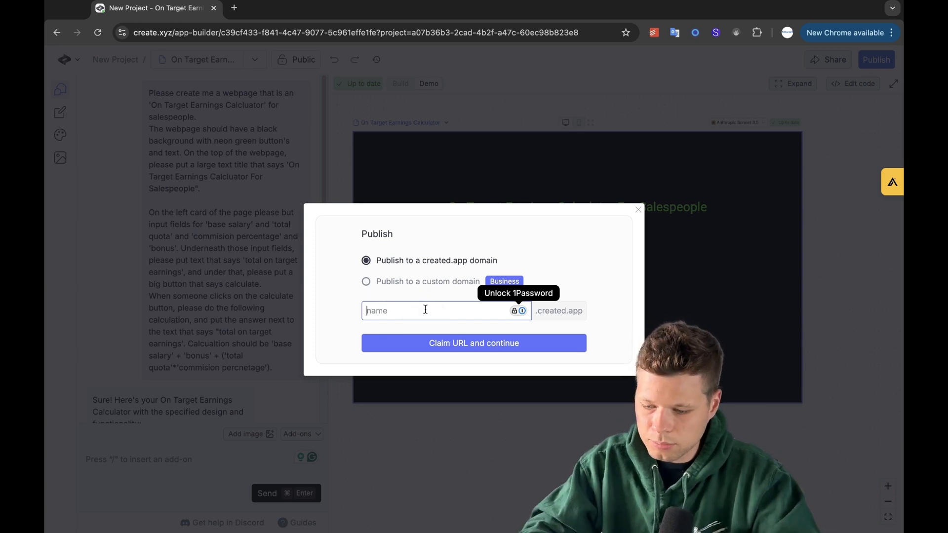
pyautogui.write('otecalc')
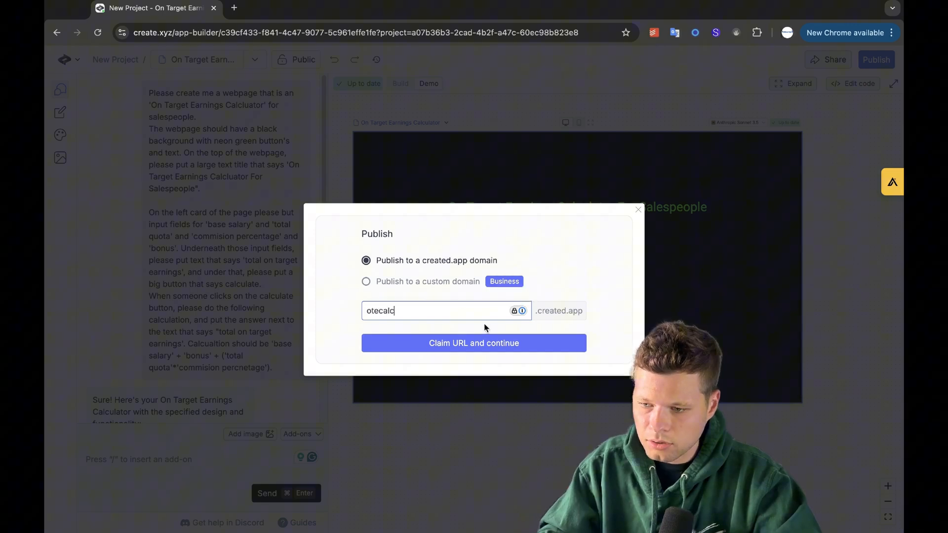
pyautogui.click(473, 343)
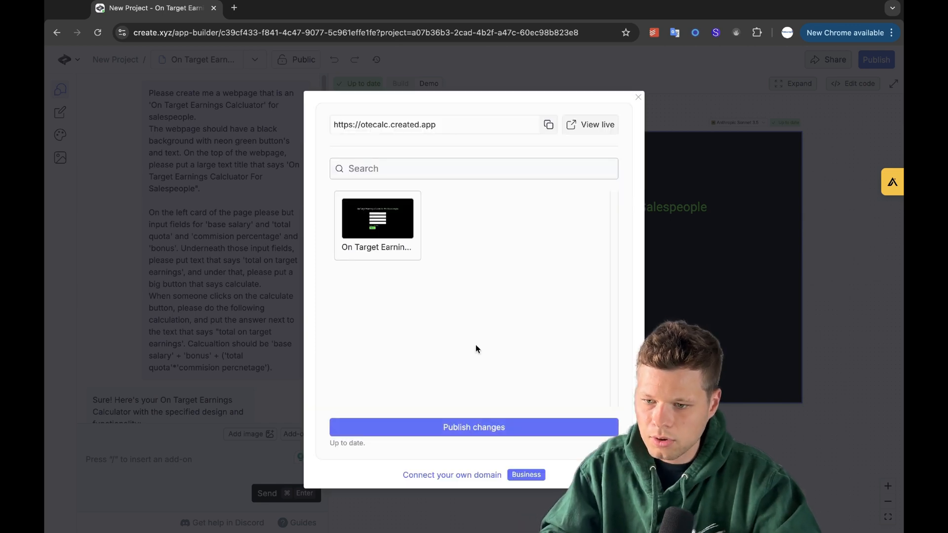
pyautogui.click(473, 427)
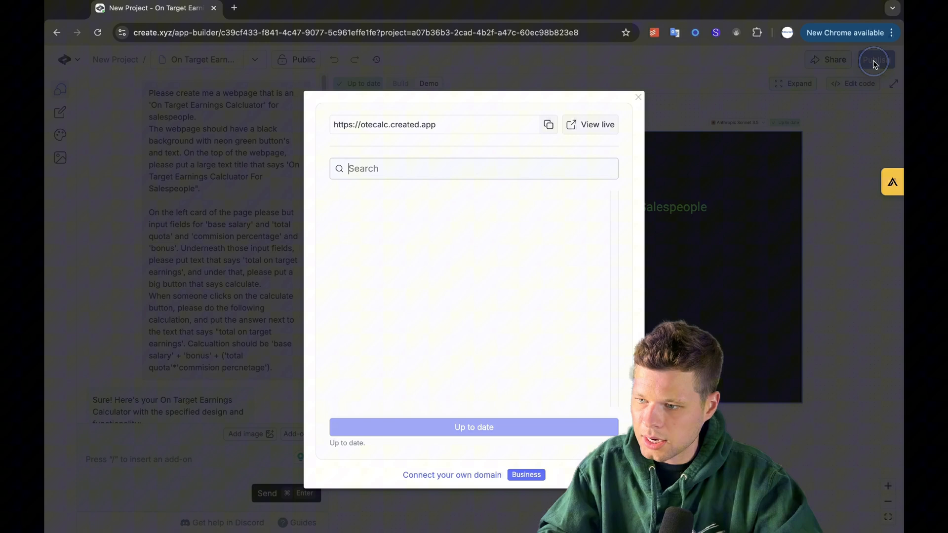
pyautogui.click(594, 125)
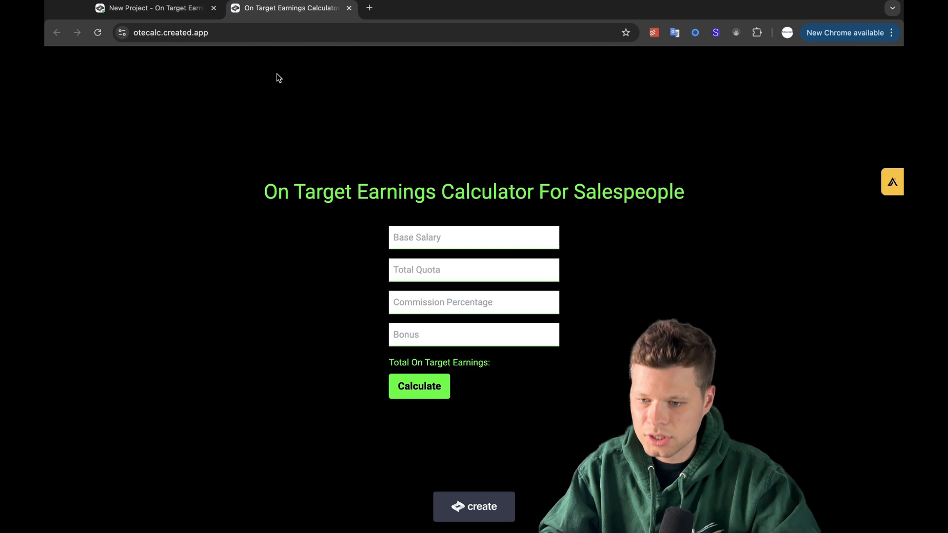
# - Enter a 1000000 base salary and 100000 quota on the live calculator and compute a $1110000.00 total
pyautogui.click(473, 237)
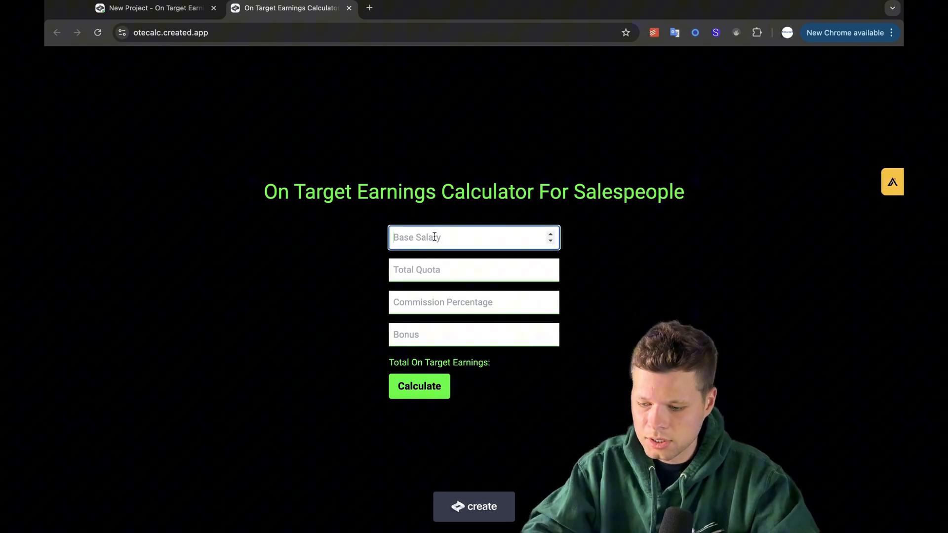
pyautogui.write('1000000')
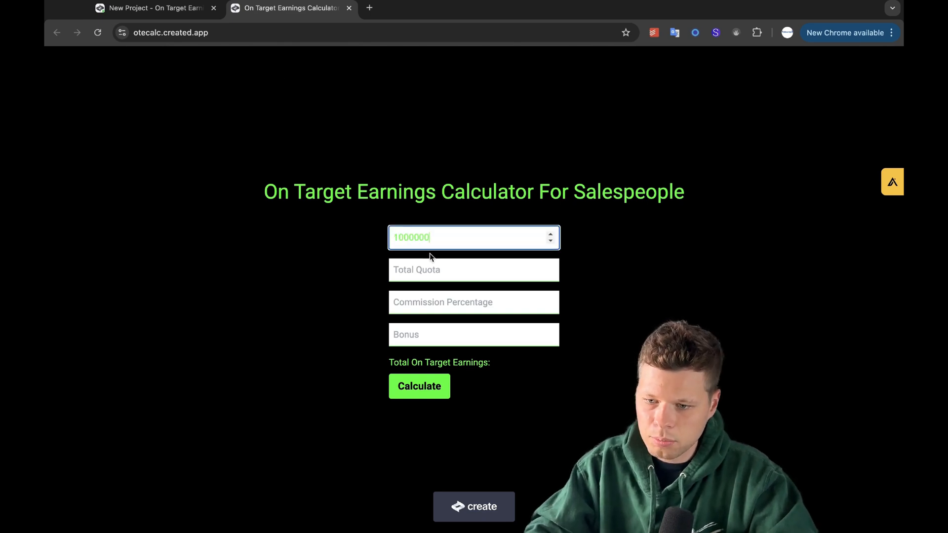
pyautogui.write('100000')
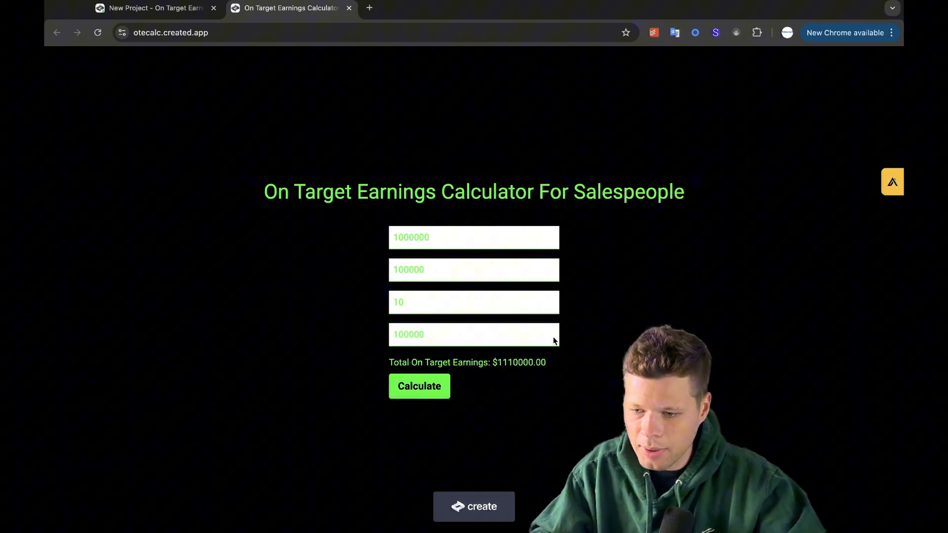
pyautogui.click(473, 334)
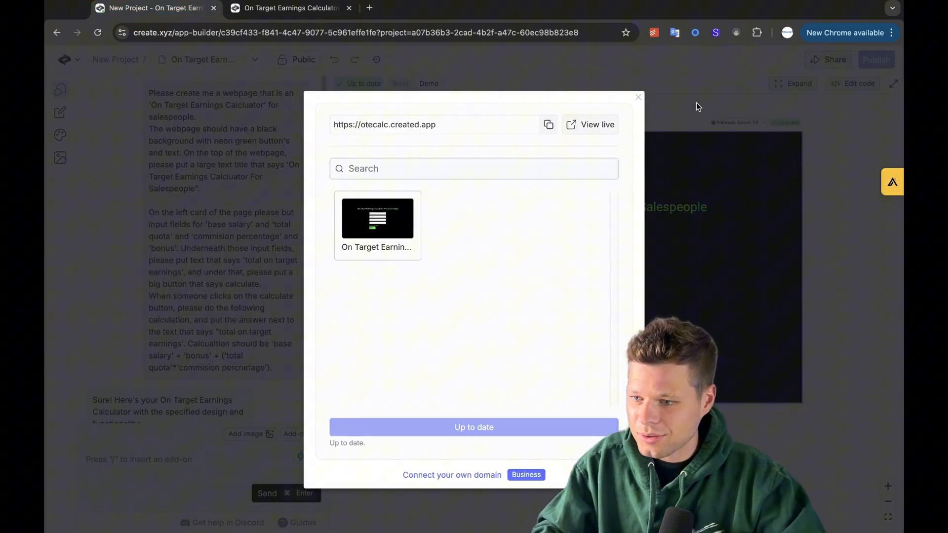
# - Return to the team dashboard and start a second new project
pyautogui.click(65, 59)
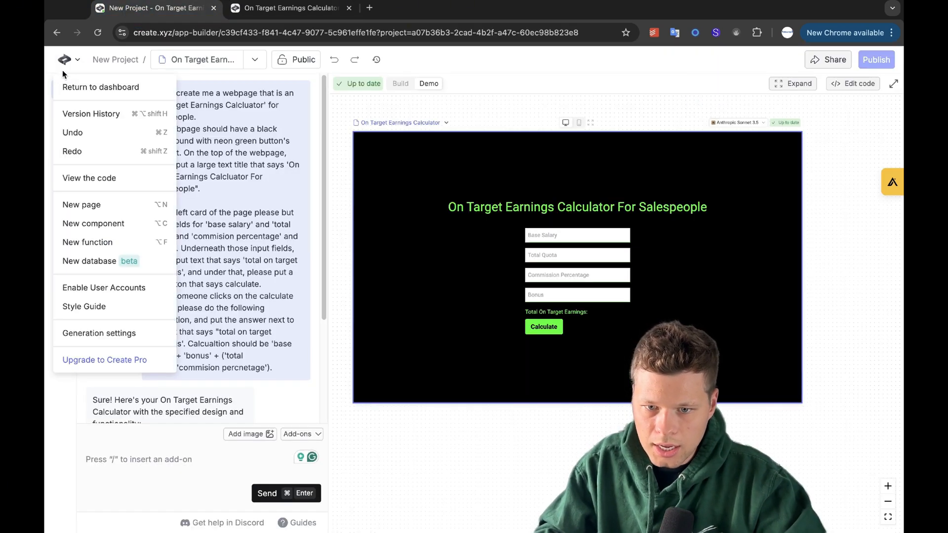
pyautogui.click(100, 87)
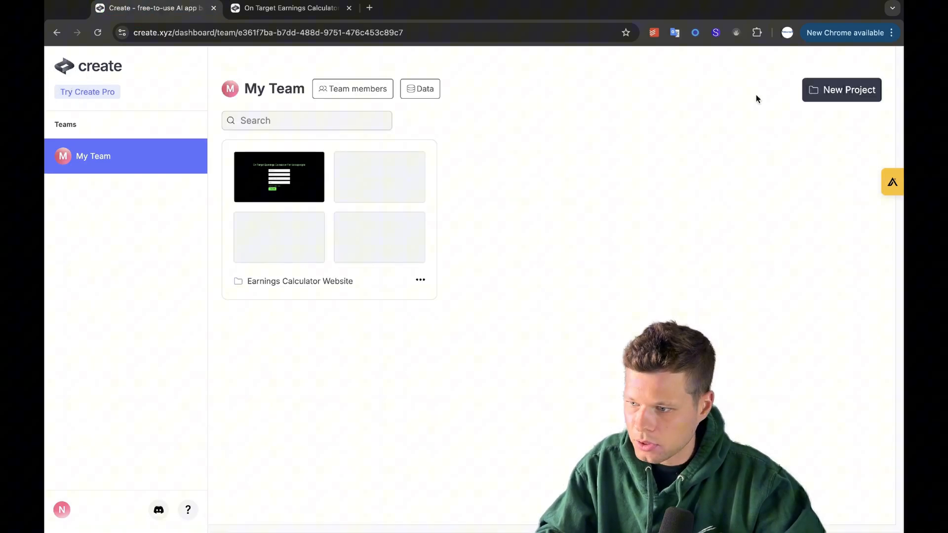
pyautogui.click(839, 89)
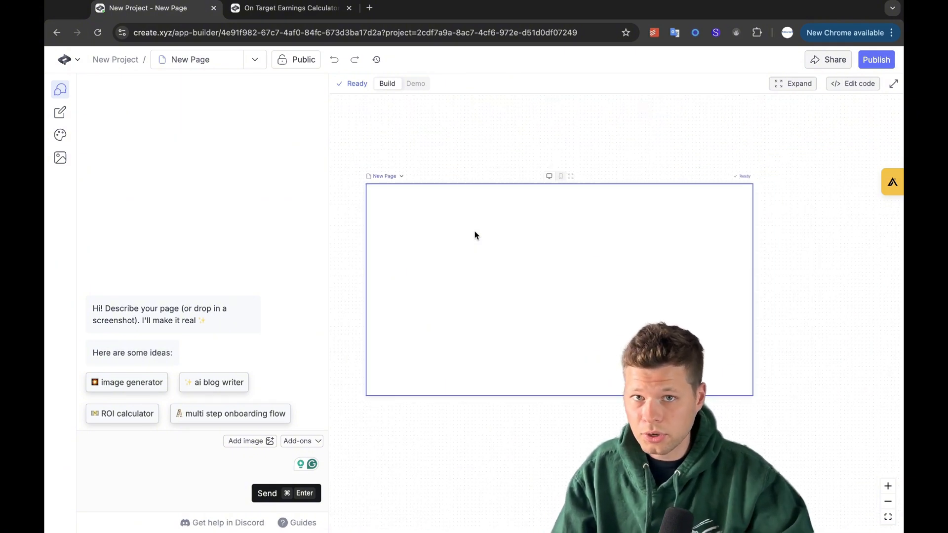
# - Draft the red 'Books I've Read' page prompt with title and star inputs, ending with / to add a database
pyautogui.click(168, 466)
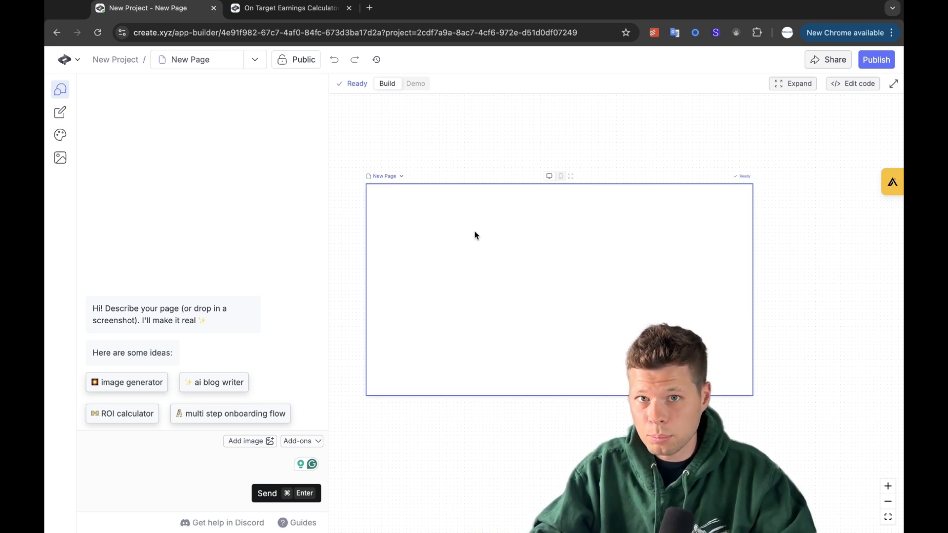
pyautogui.click(168, 466)
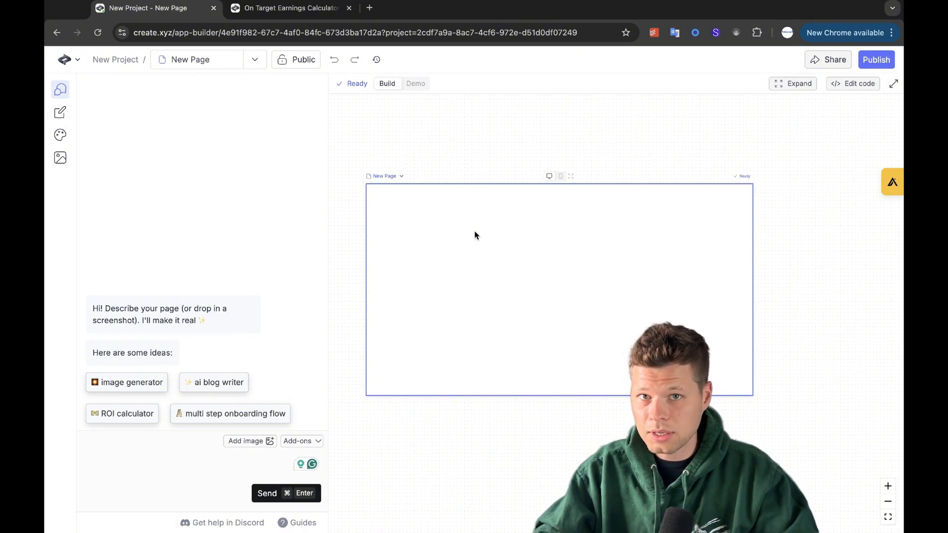
pyautogui.click(182, 465)
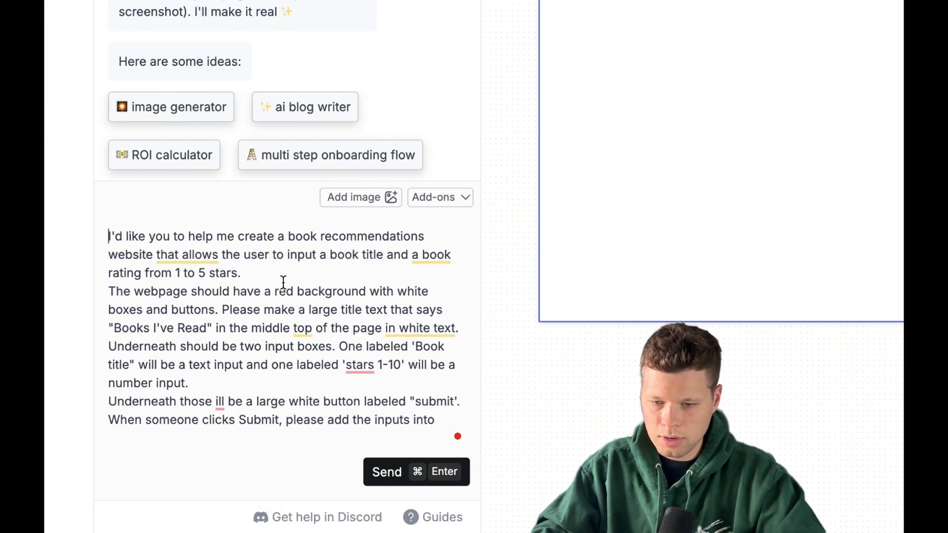
pyautogui.moveTo(320, 275)
pyautogui.write('w')
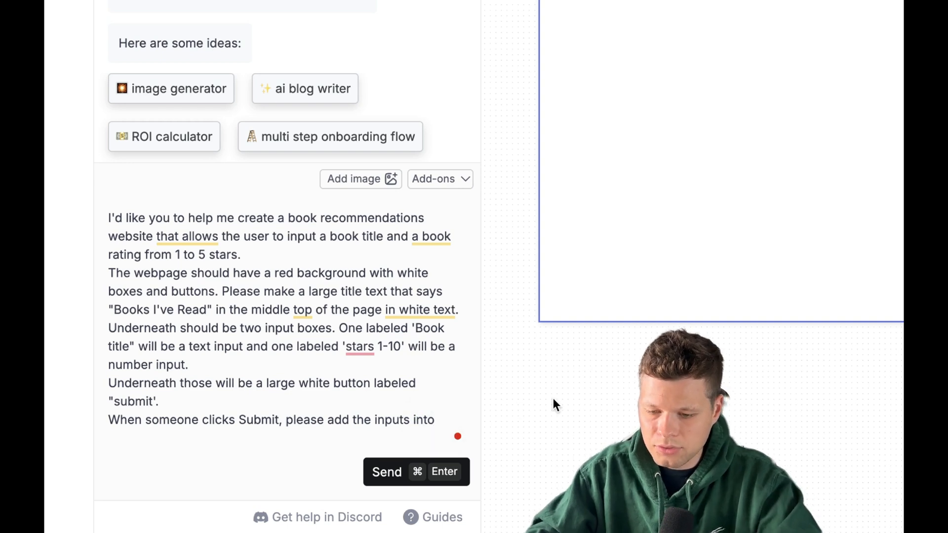
pyautogui.write('/')
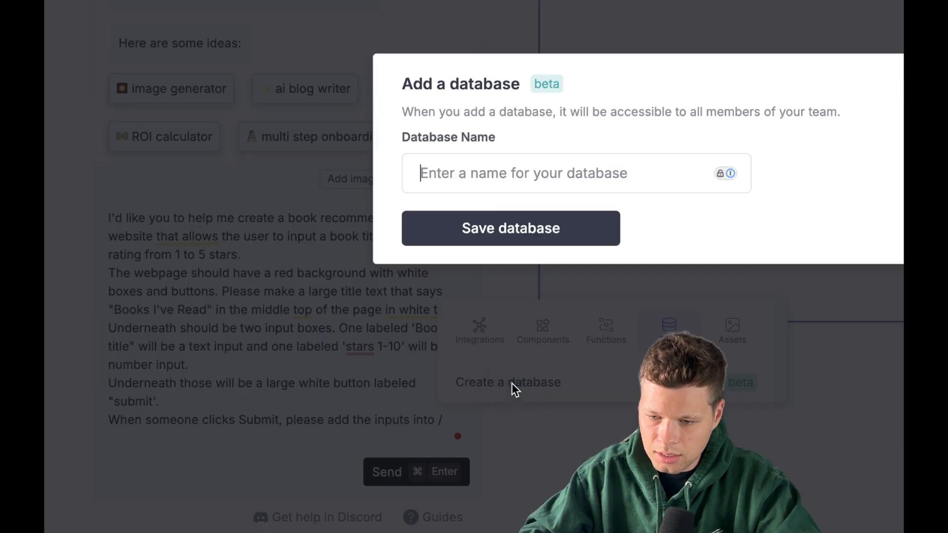
# - Create a database named books, reference it in the prompt, and send the prompt for generation
pyautogui.write('bo')
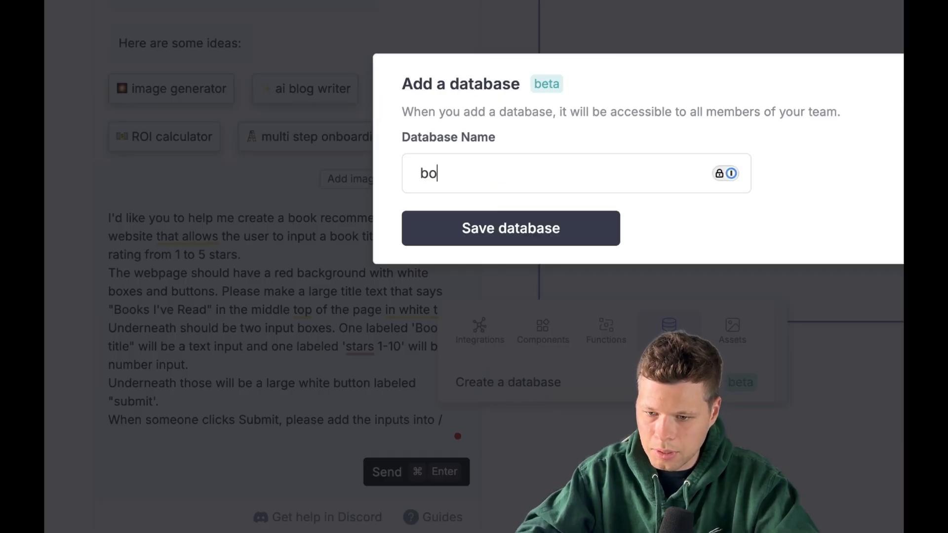
pyautogui.click(510, 228)
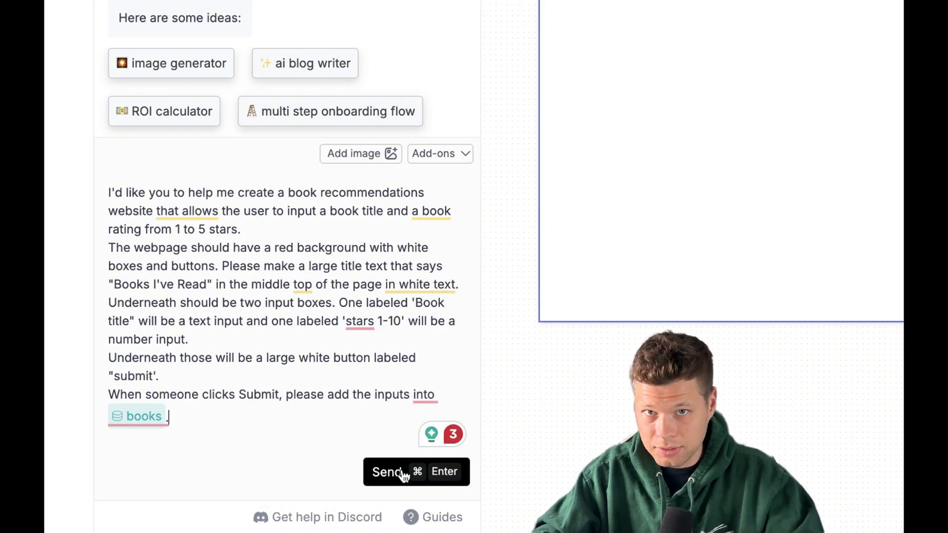
pyautogui.click(389, 472)
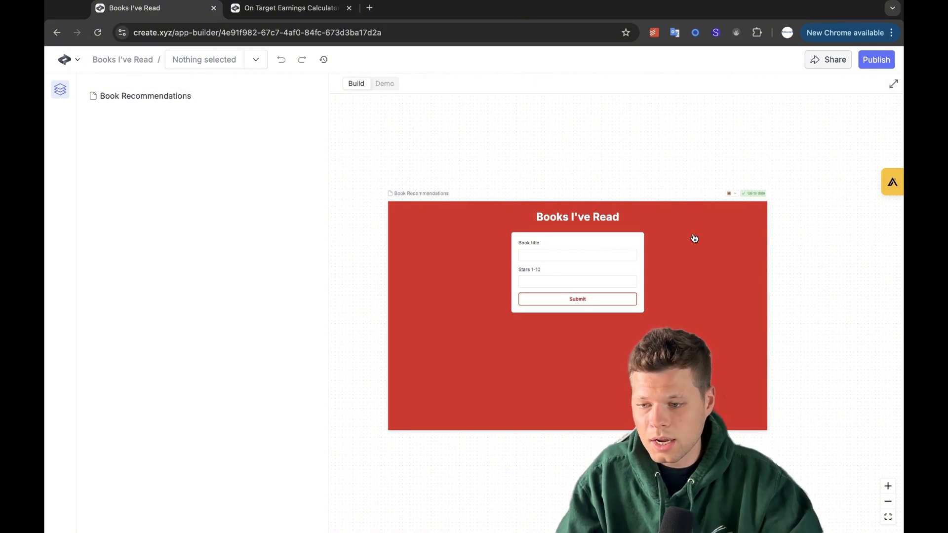
pyautogui.moveTo(659, 274)
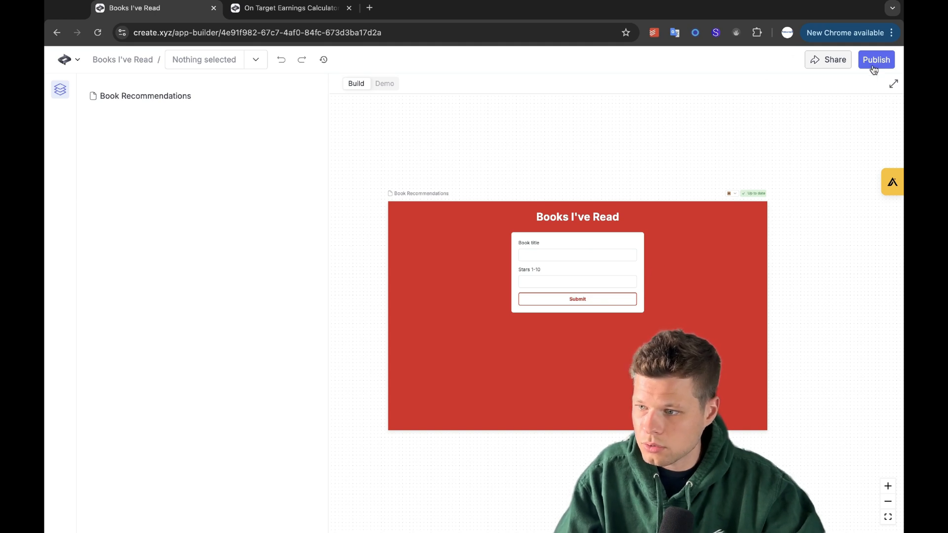
# - Publish the Books I've Read app at booksapp.created.app and view the live site in a new tab
pyautogui.click(875, 60)
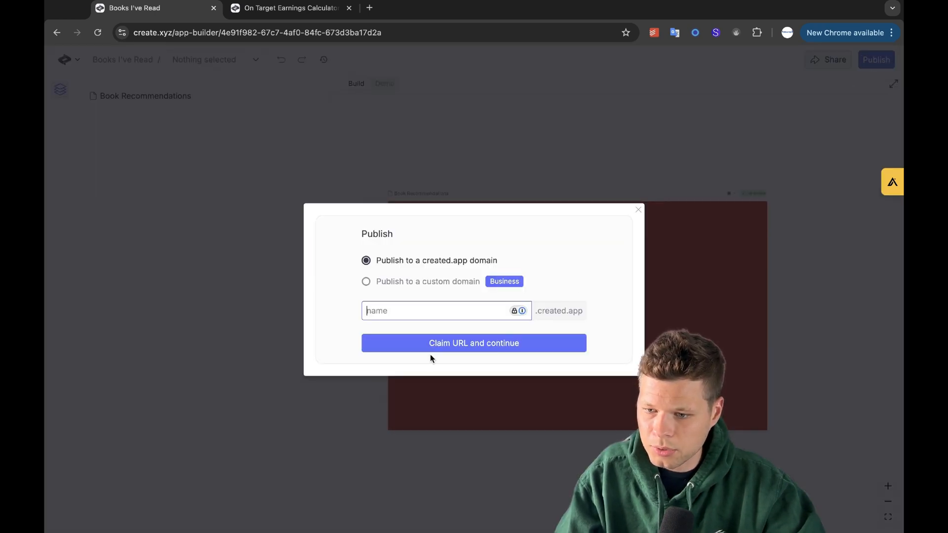
pyautogui.write('books')
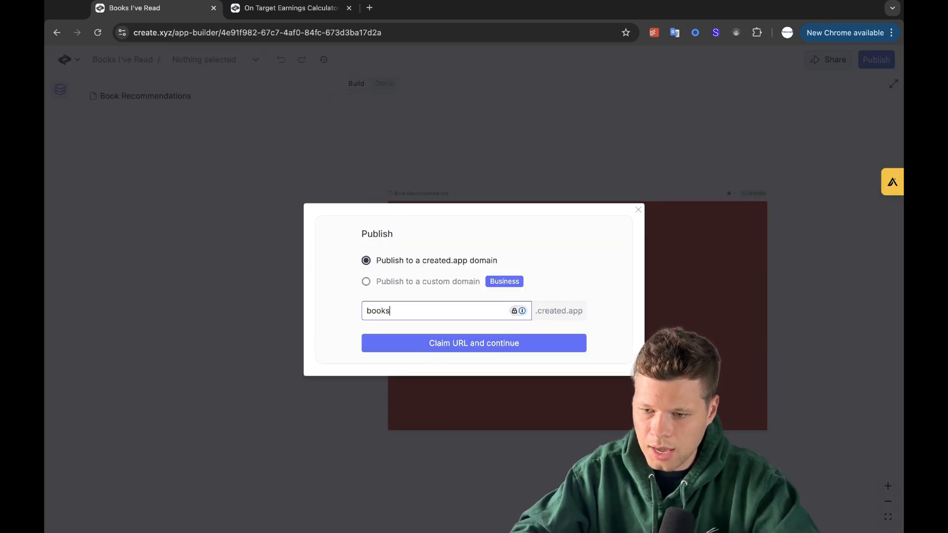
pyautogui.click(473, 343)
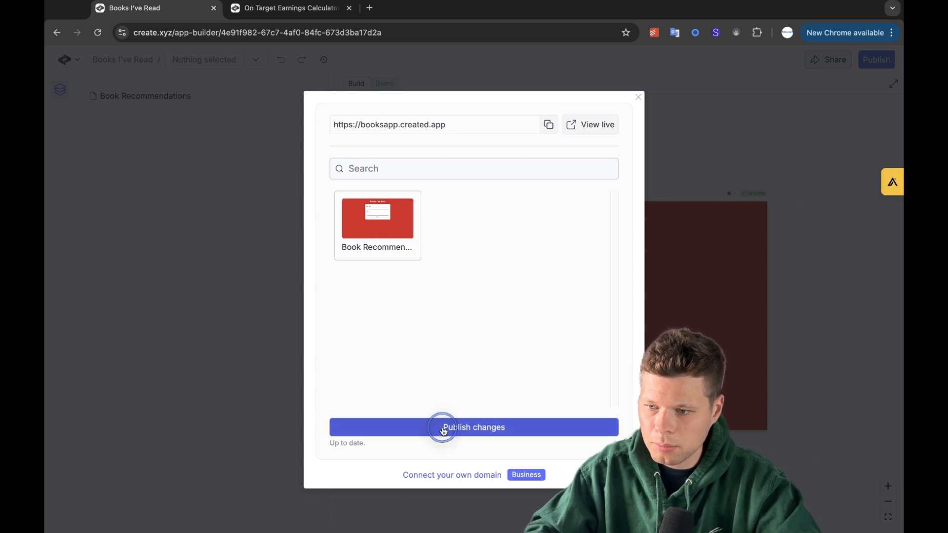
pyautogui.click(472, 428)
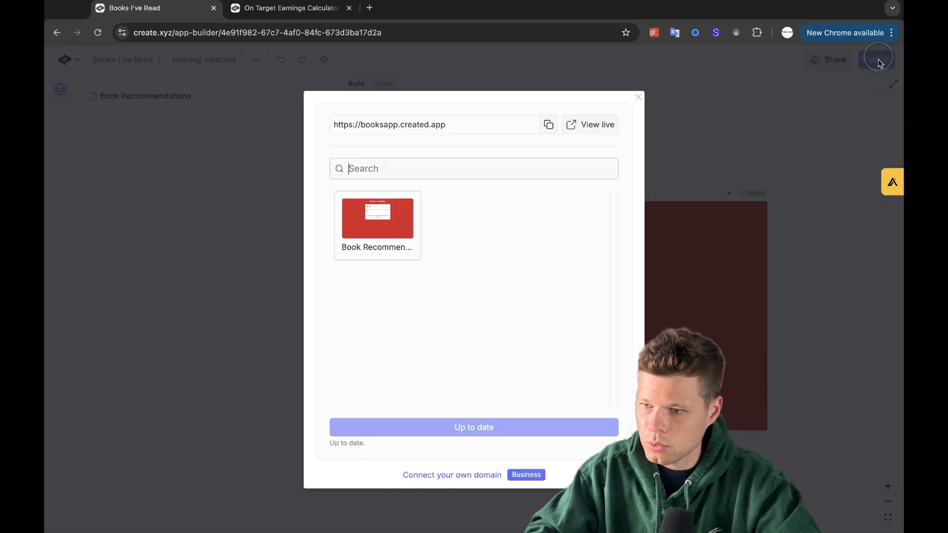
pyautogui.click(589, 125)
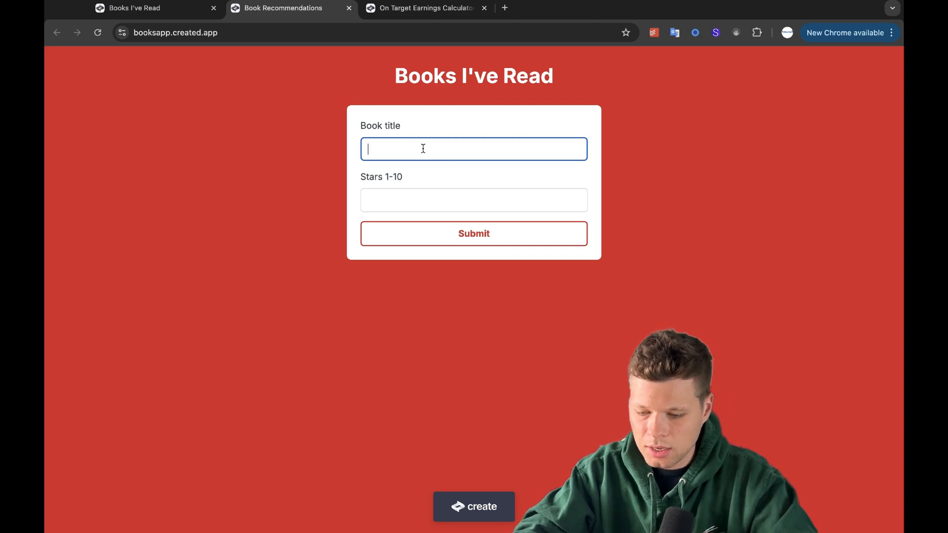
pyautogui.write('The Book')
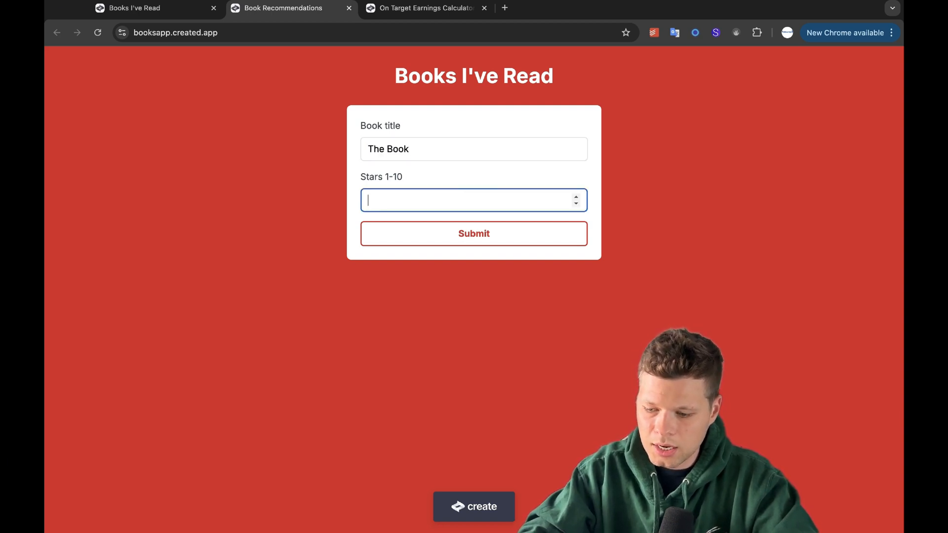
pyautogui.click(472, 233)
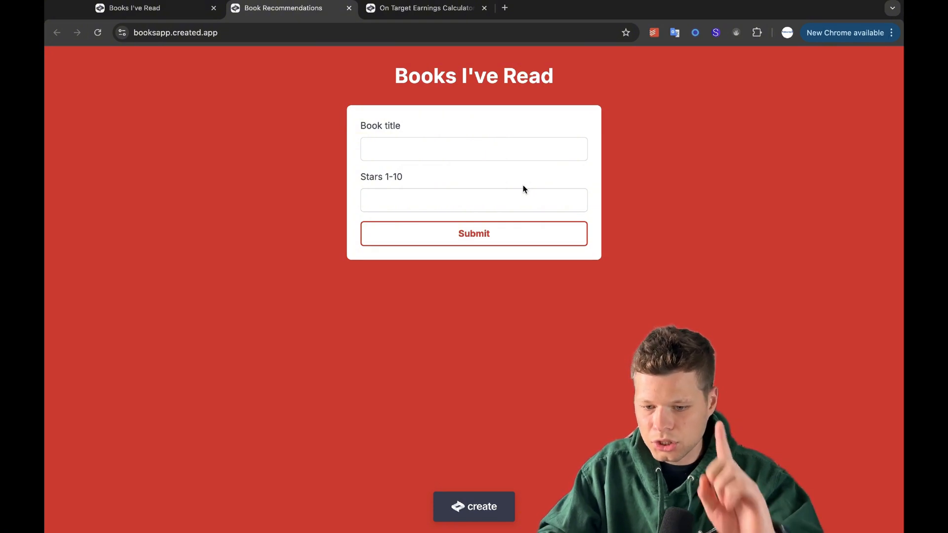
pyautogui.moveTo(509, 181)
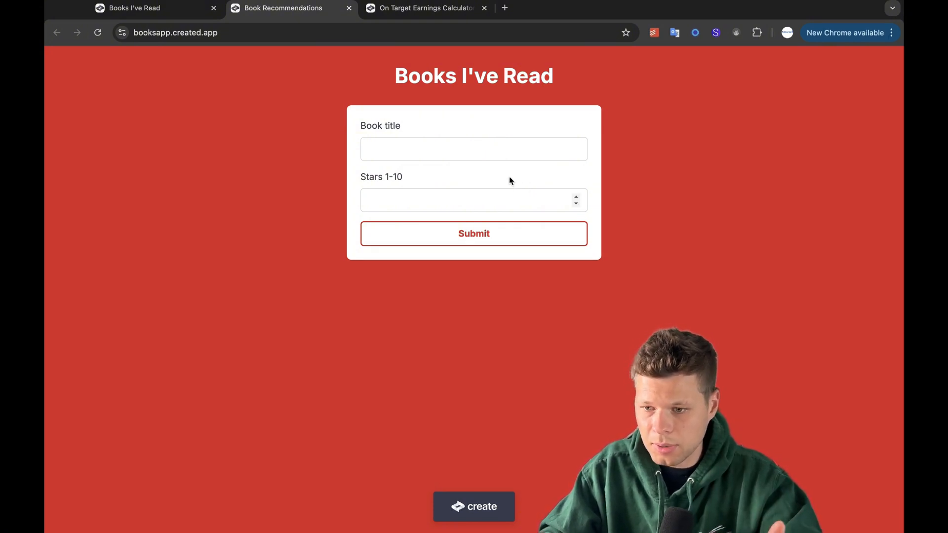
pyautogui.click(135, 8)
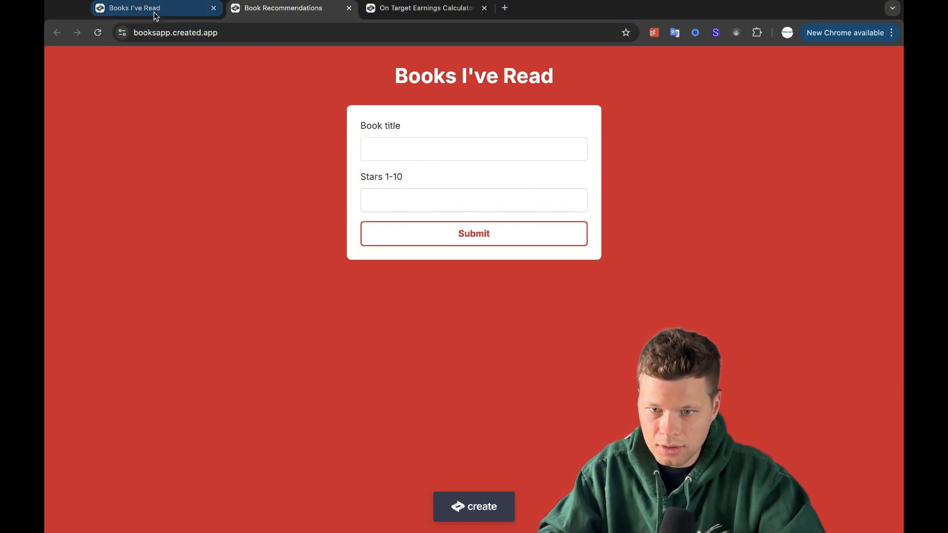
# - Return to the dashboard and view the books database rows showing The Book rated 8
pyautogui.click(473, 507)
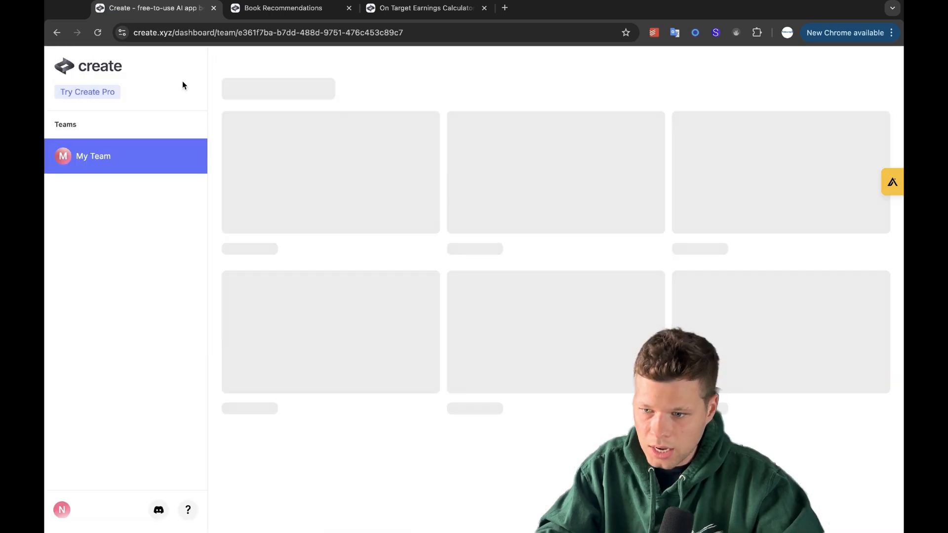
pyautogui.click(421, 89)
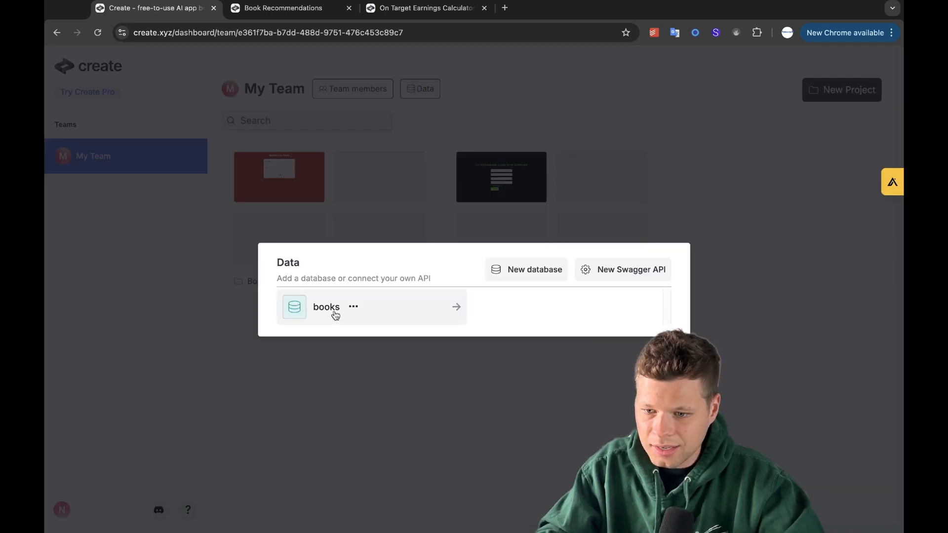
pyautogui.click(326, 307)
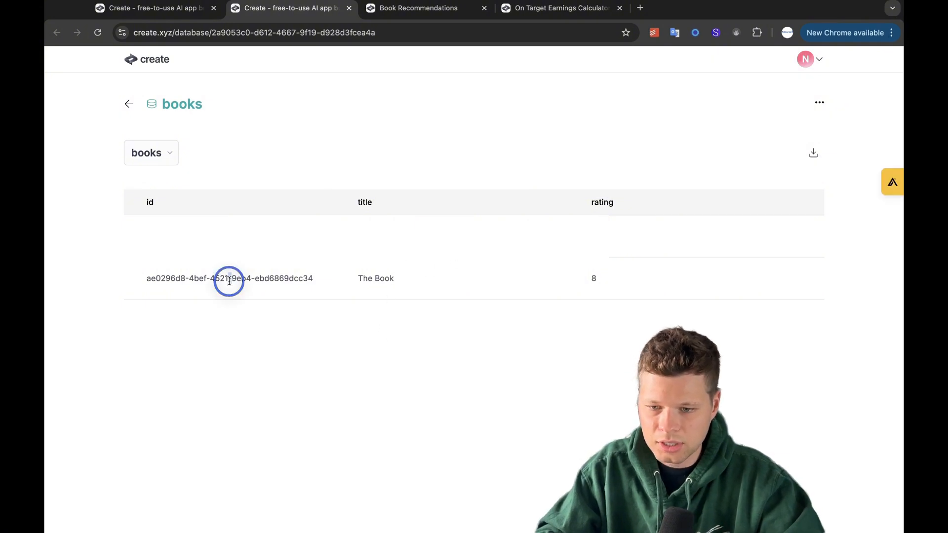
pyautogui.moveTo(379, 83)
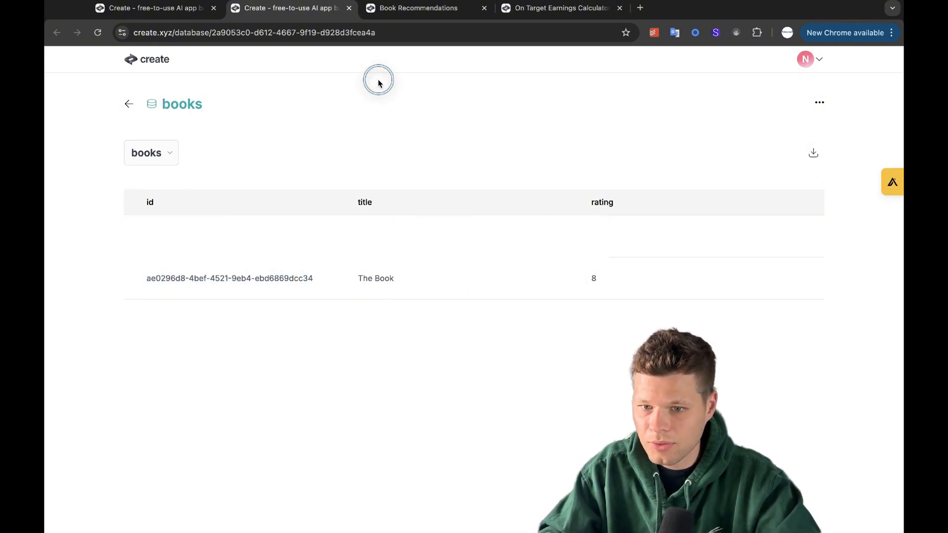
pyautogui.moveTo(316, 96)
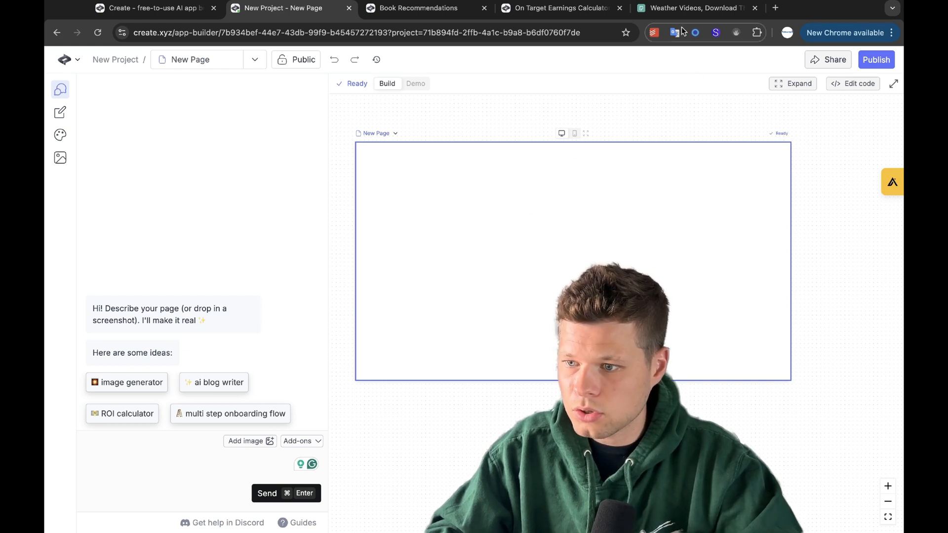
# - From the Pexels weather video results, copy the sunset-over-clouds video's web address
pyautogui.click(691, 8)
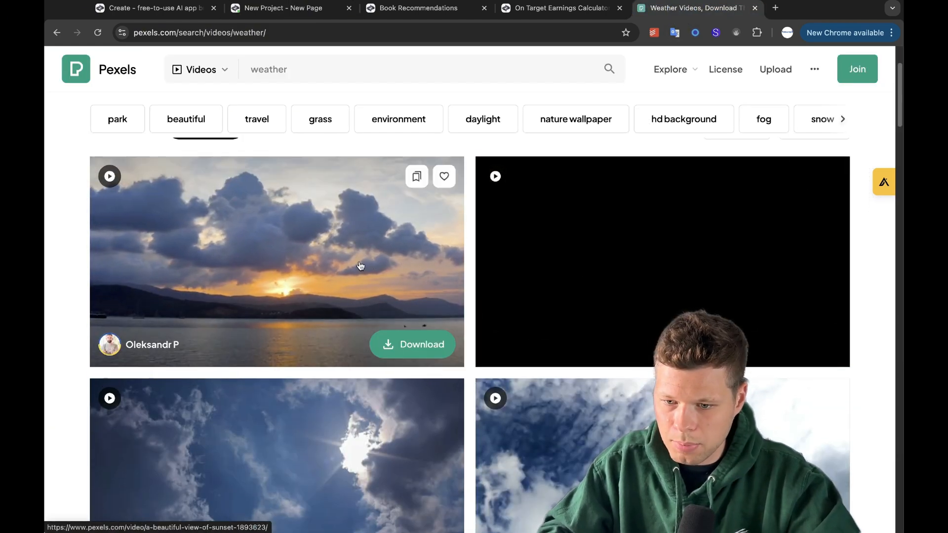
pyautogui.click(277, 261)
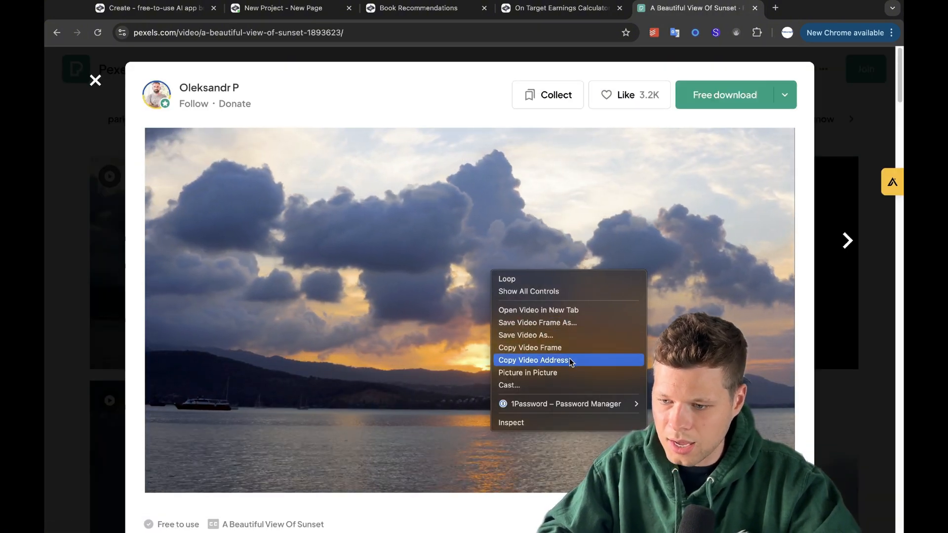
pyautogui.click(417, 8)
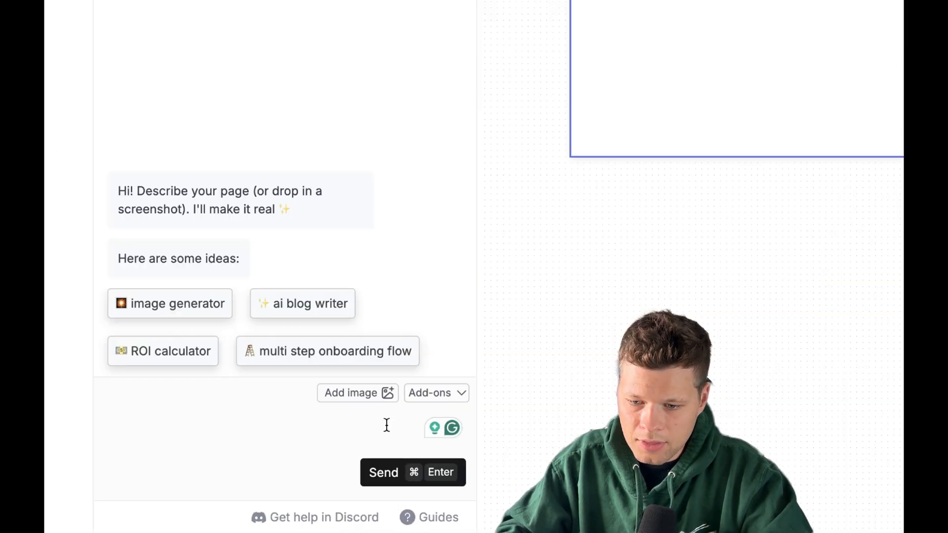
pyautogui.moveTo(271, 439)
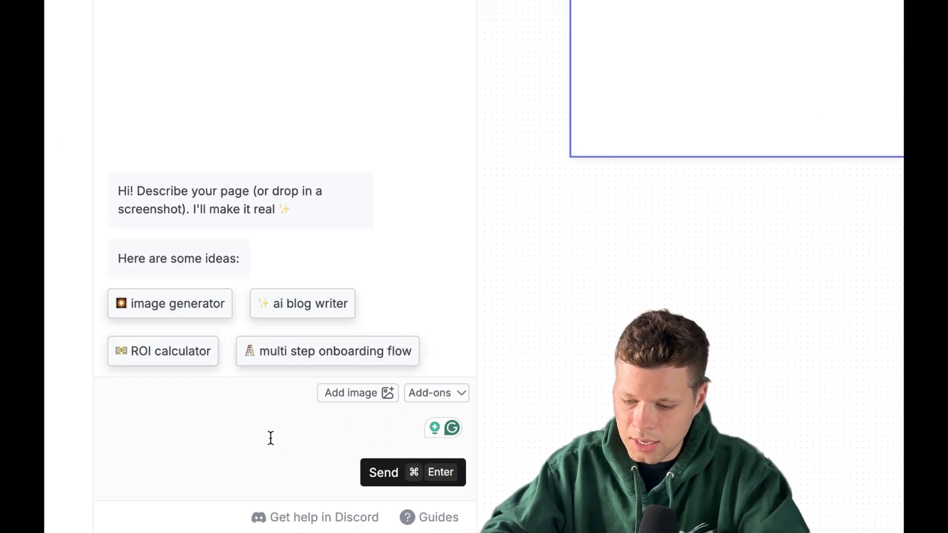
# - Write a prompt using the Pexels video URL as background with header 'Find the weather with Zip' and subheading 'Weather from Zip'
pyautogui.write('PLease use this video as the bac')
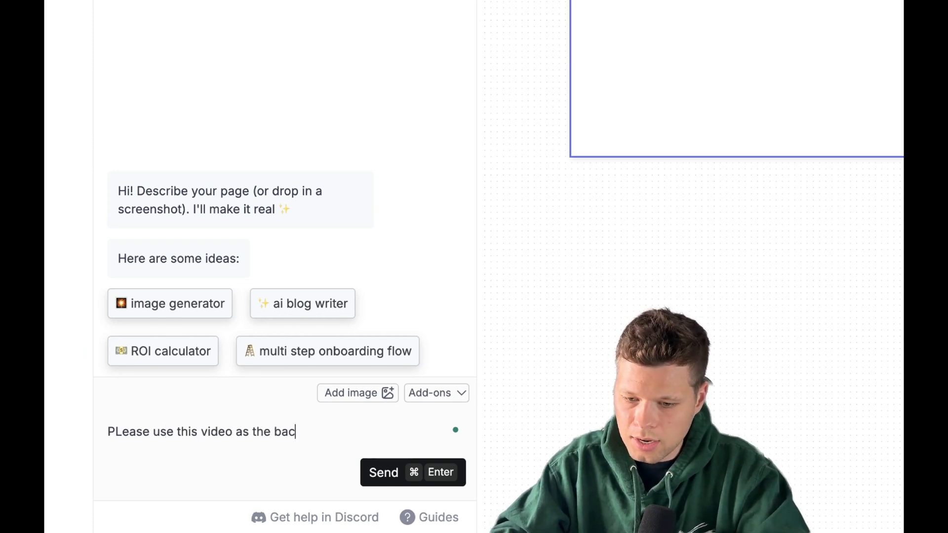
pyautogui.write('kground on this webpage:')
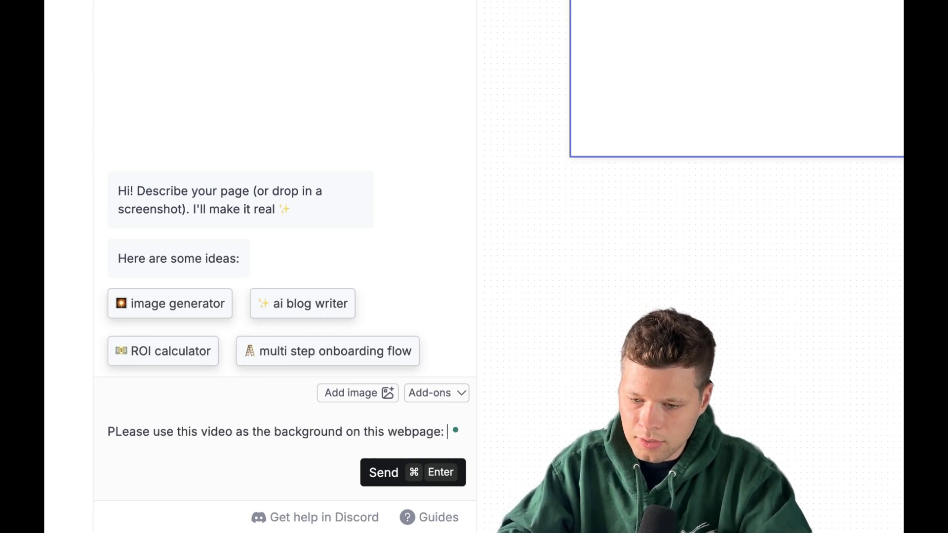
pyautogui.write('https://videos.pexels.com/video-files/1893623/1893623-uhd_2560_1440_25fps.mp4')
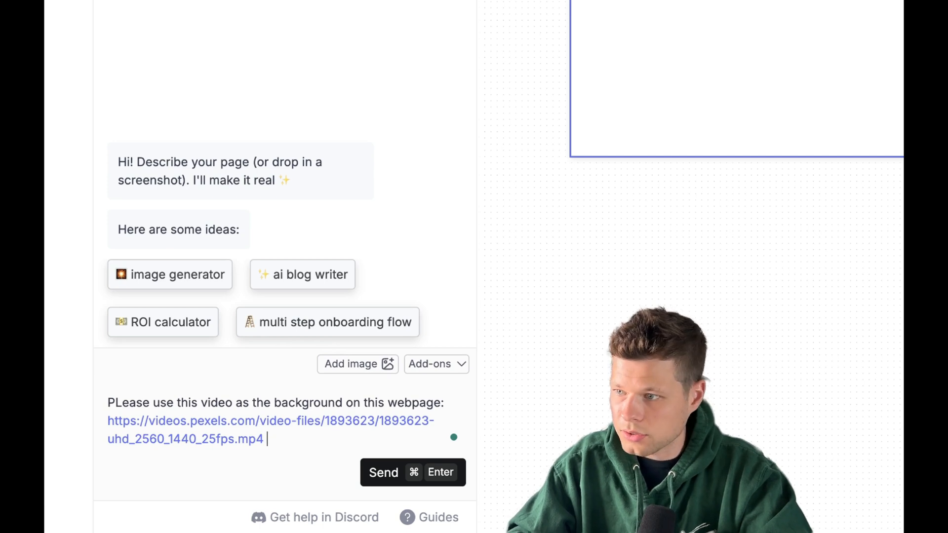
pyautogui.write('head')
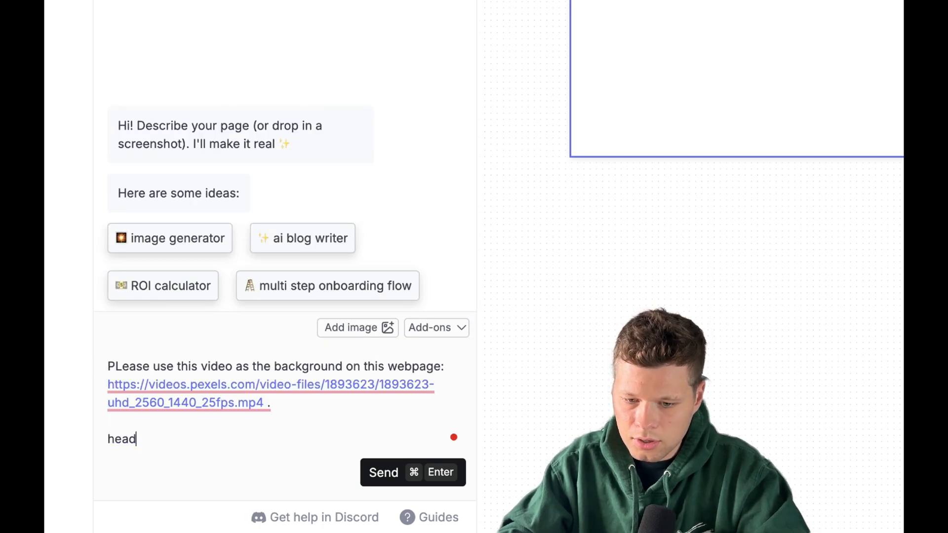
pyautogui.write('Header Text: Find the weather with Zip')
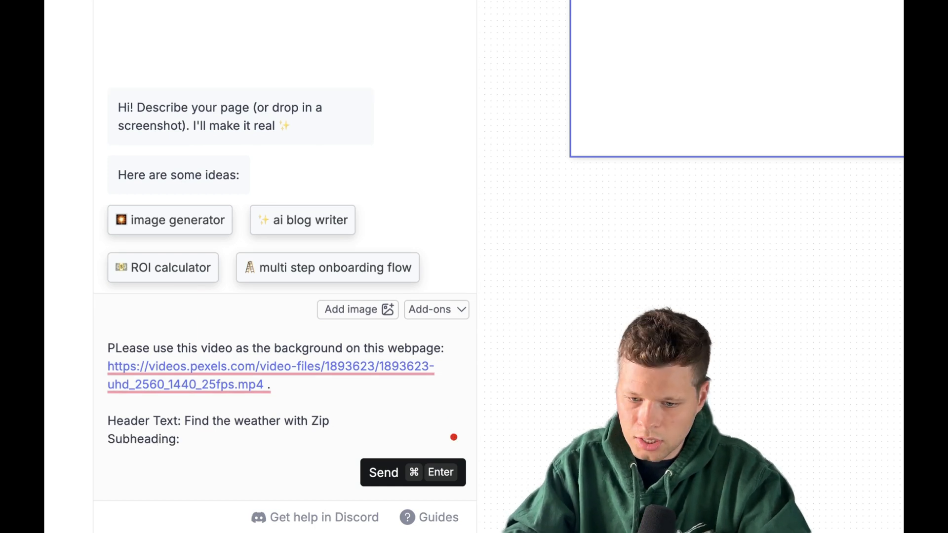
pyautogui.write('Weather from Zip')
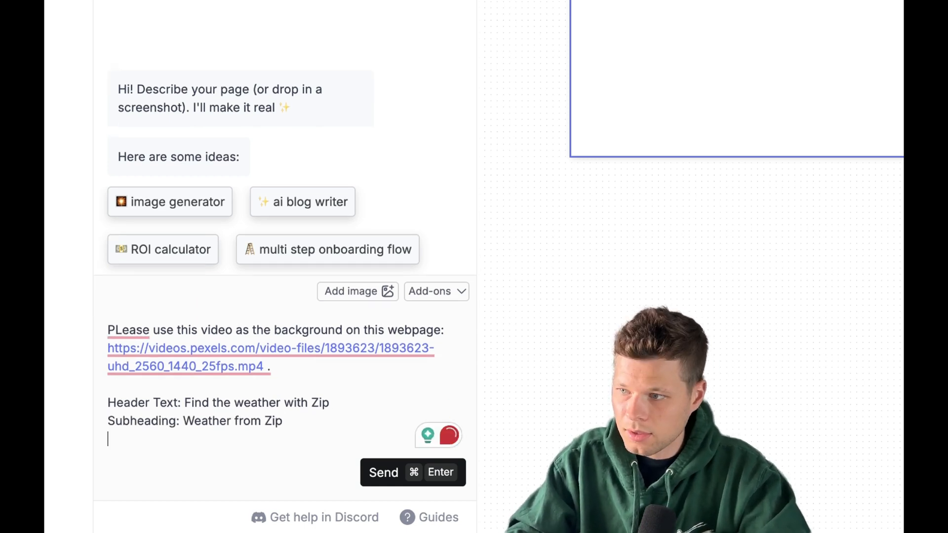
# - Add a Weather By City block and a search button to the prompt, then send it
pyautogui.write('Add a block t')
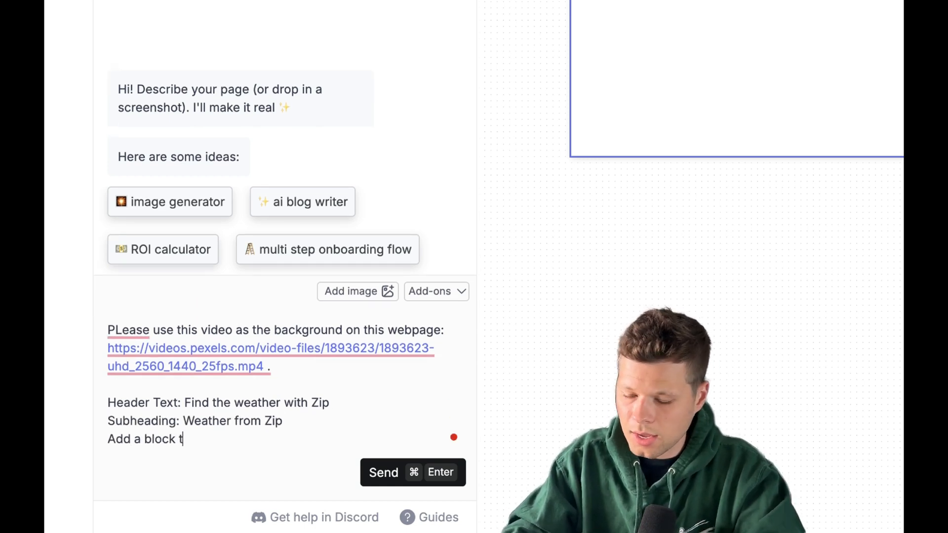
pyautogui.write('hat checks the weather using /')
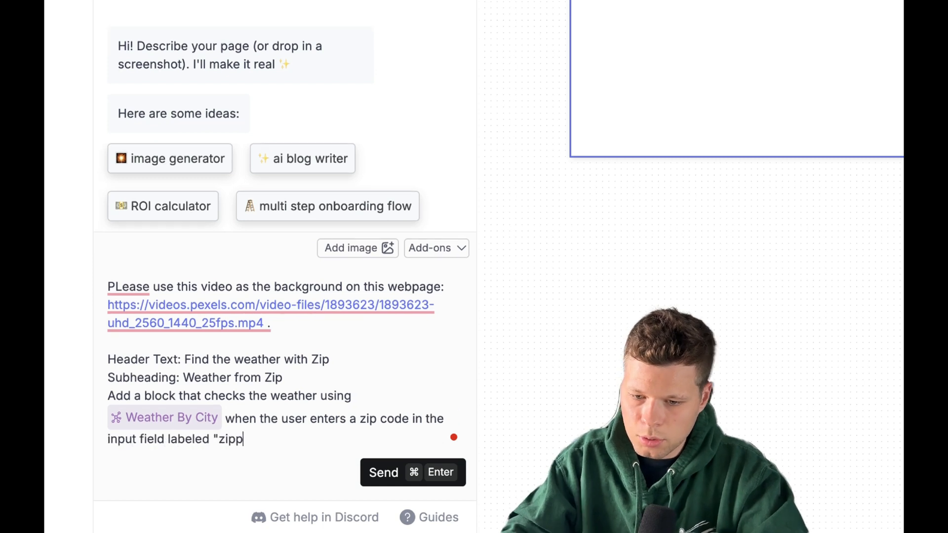
pyautogui.write("y'. Also add a button that")
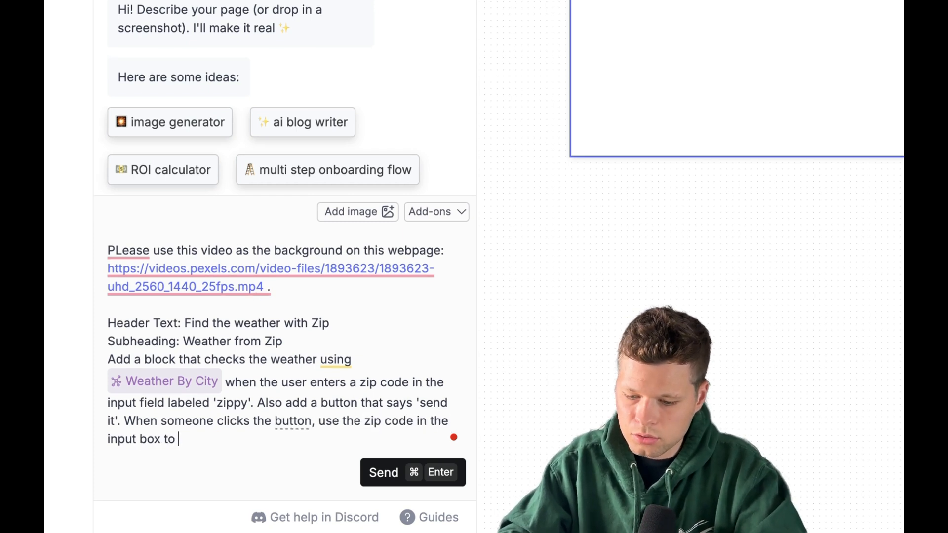
pyautogui.write('search the weather.')
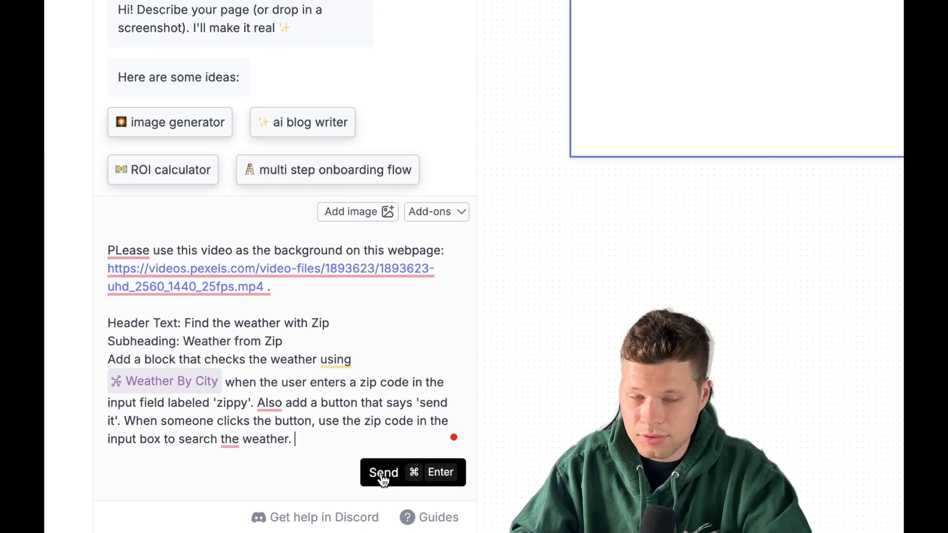
pyautogui.click(383, 472)
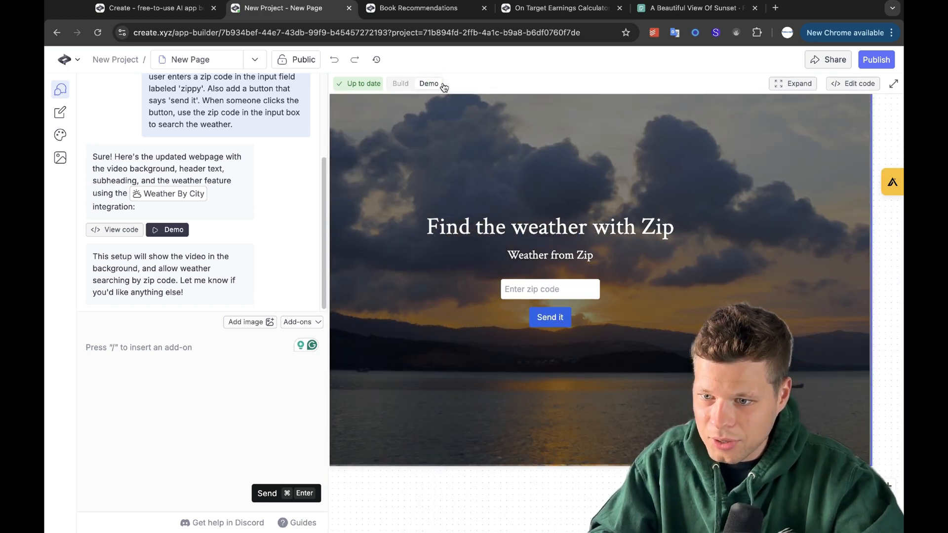
# - Look up zip 28409 in the preview to get Wilmington, North Carolina weather, and begin a follow-up prompt
pyautogui.click(549, 289)
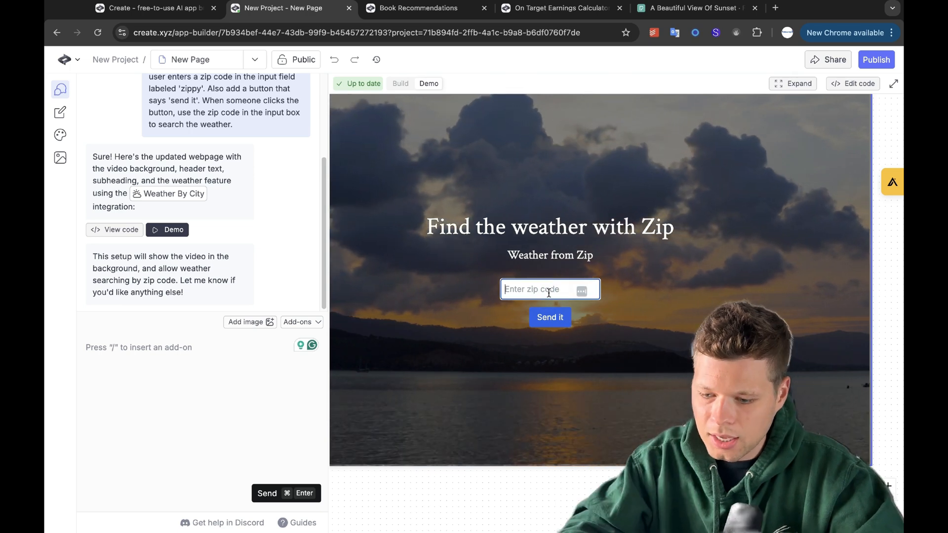
pyautogui.write('28409')
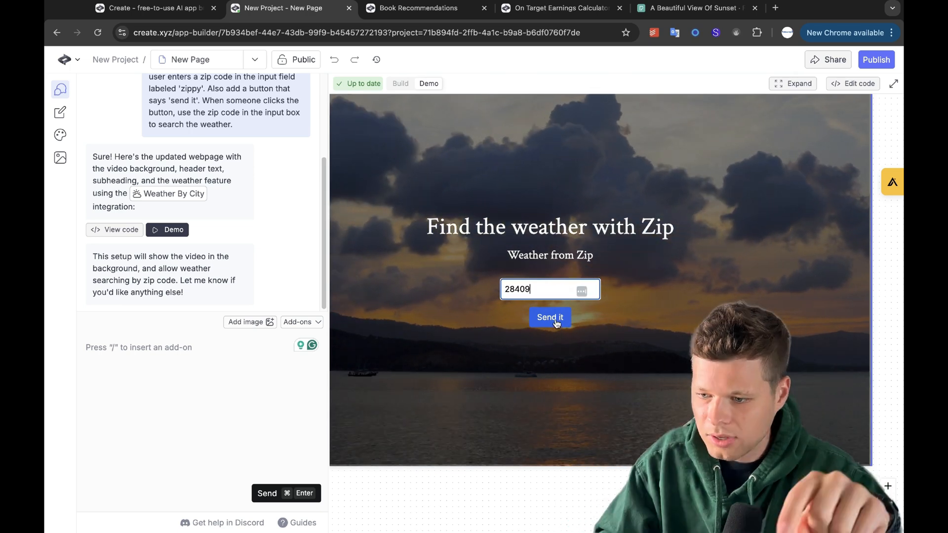
pyautogui.click(550, 317)
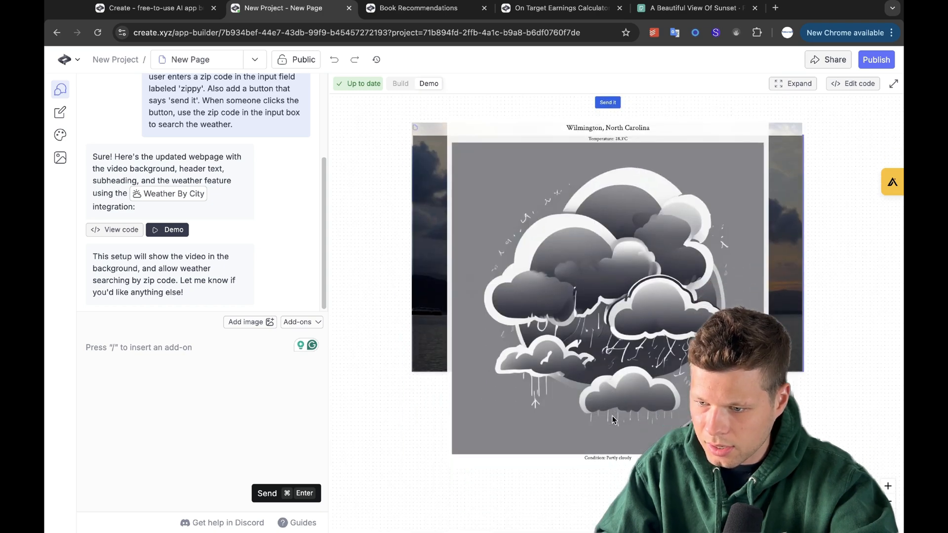
pyautogui.write('PLease g')
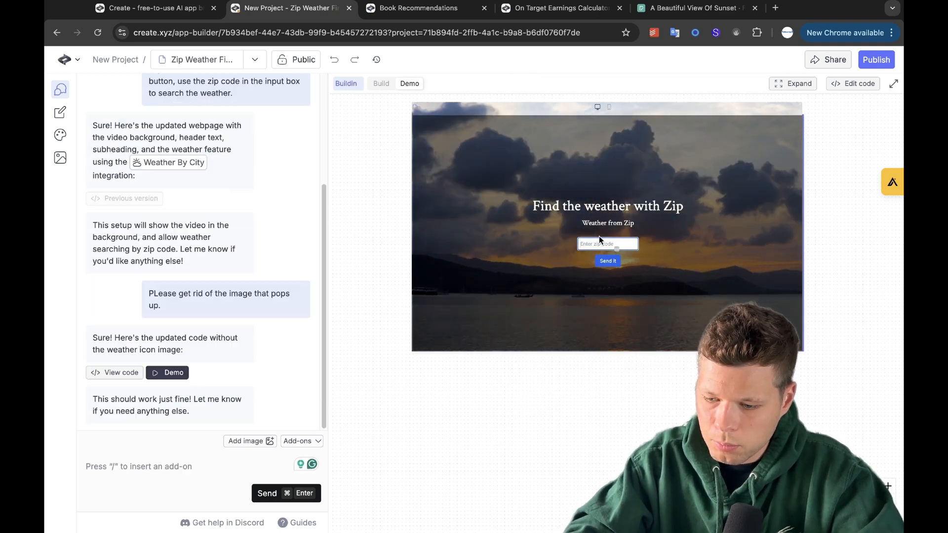
# - Retest zip 28409 to confirm Wilmington's weather shows without the pop-up image
pyautogui.write('8')
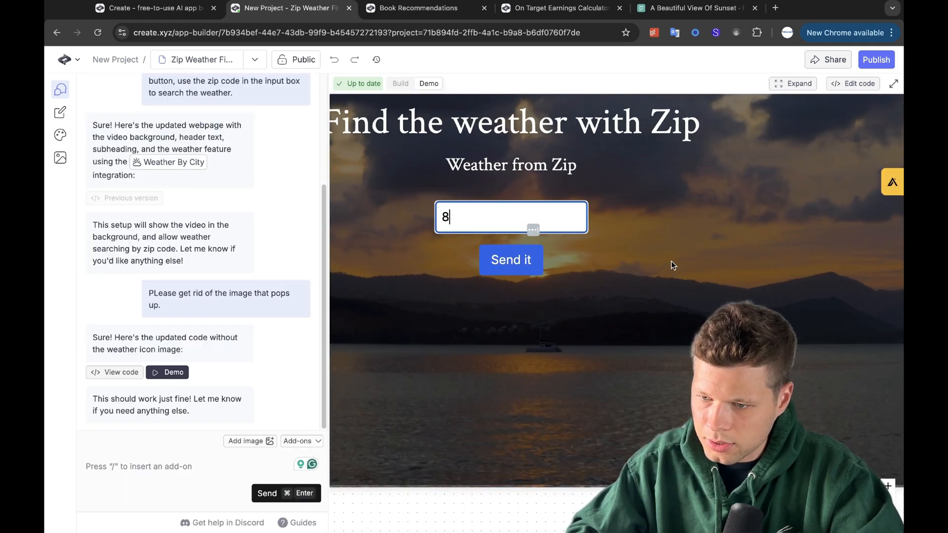
pyautogui.write('28409')
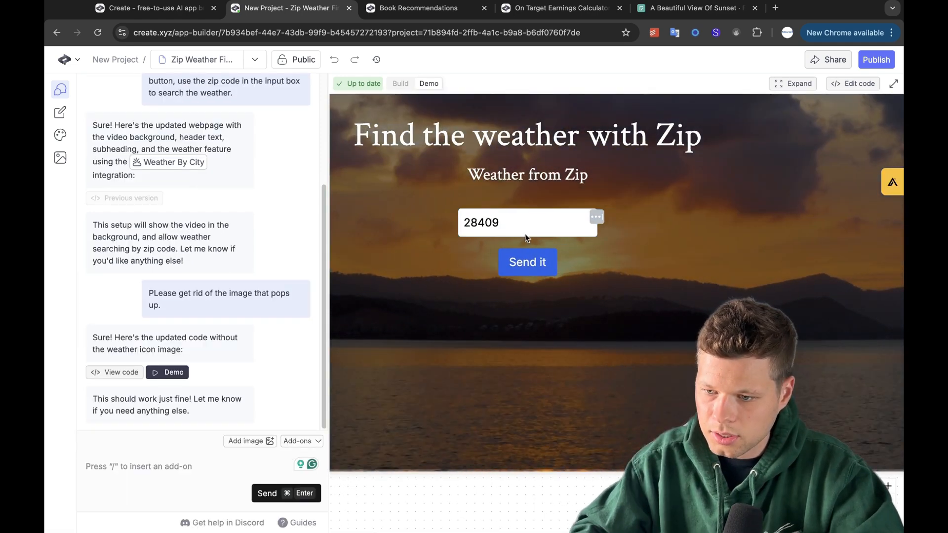
pyautogui.click(526, 261)
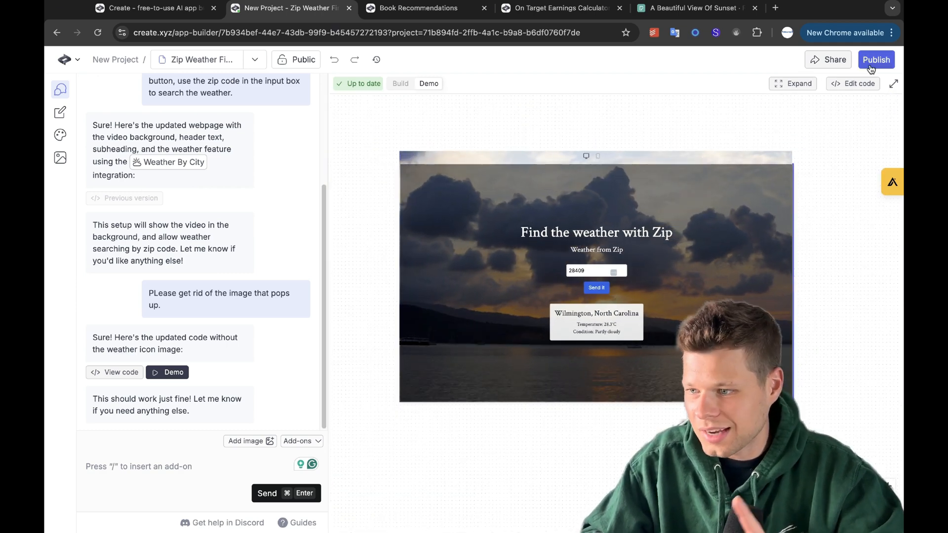
pyautogui.moveTo(833, 59)
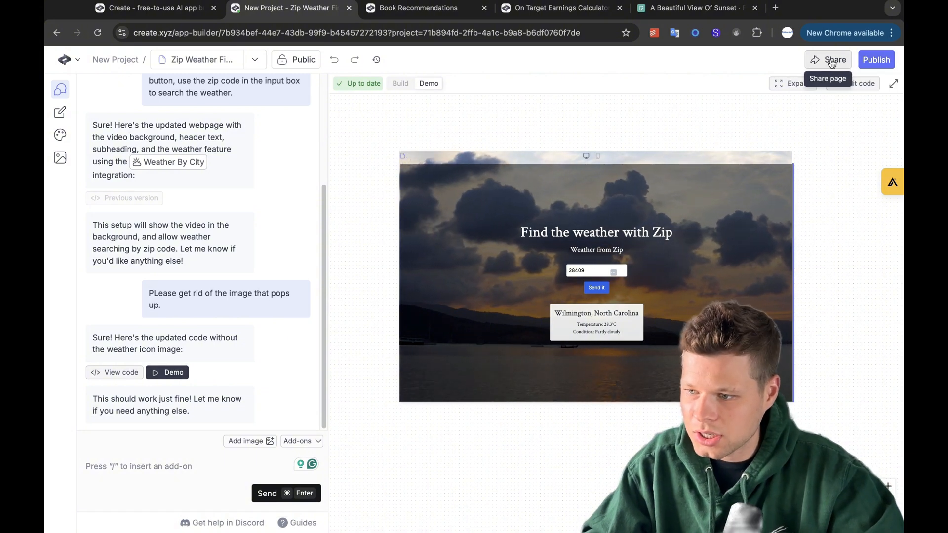
pyautogui.moveTo(668, 93)
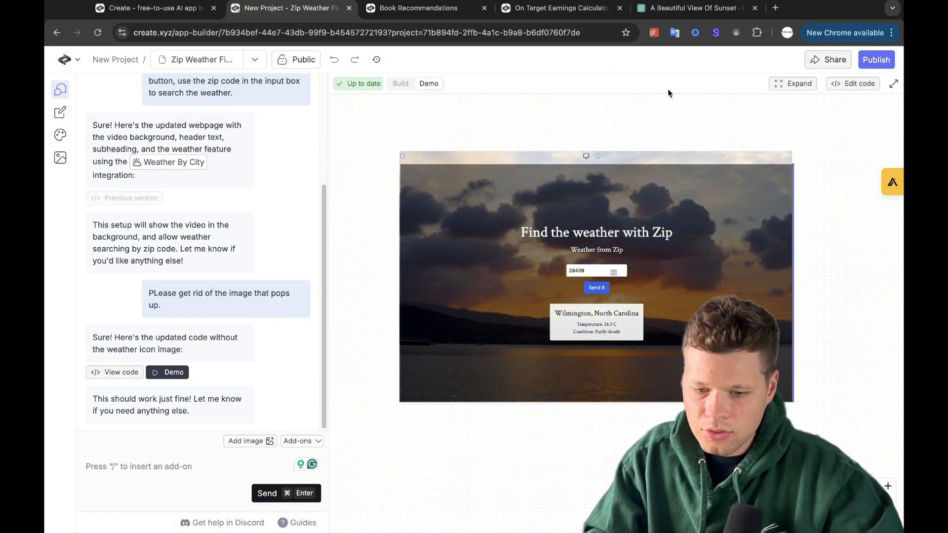